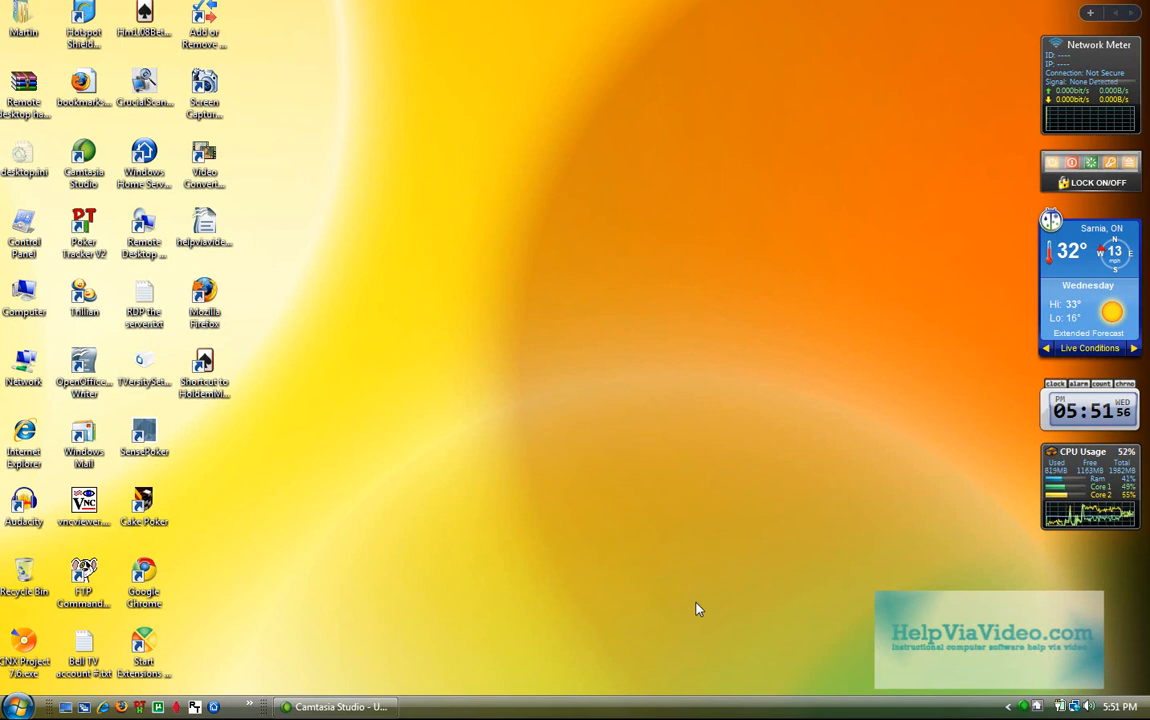
- Open Task Manager from the taskbar and scroll through the full Processes list
right_click(600, 707)
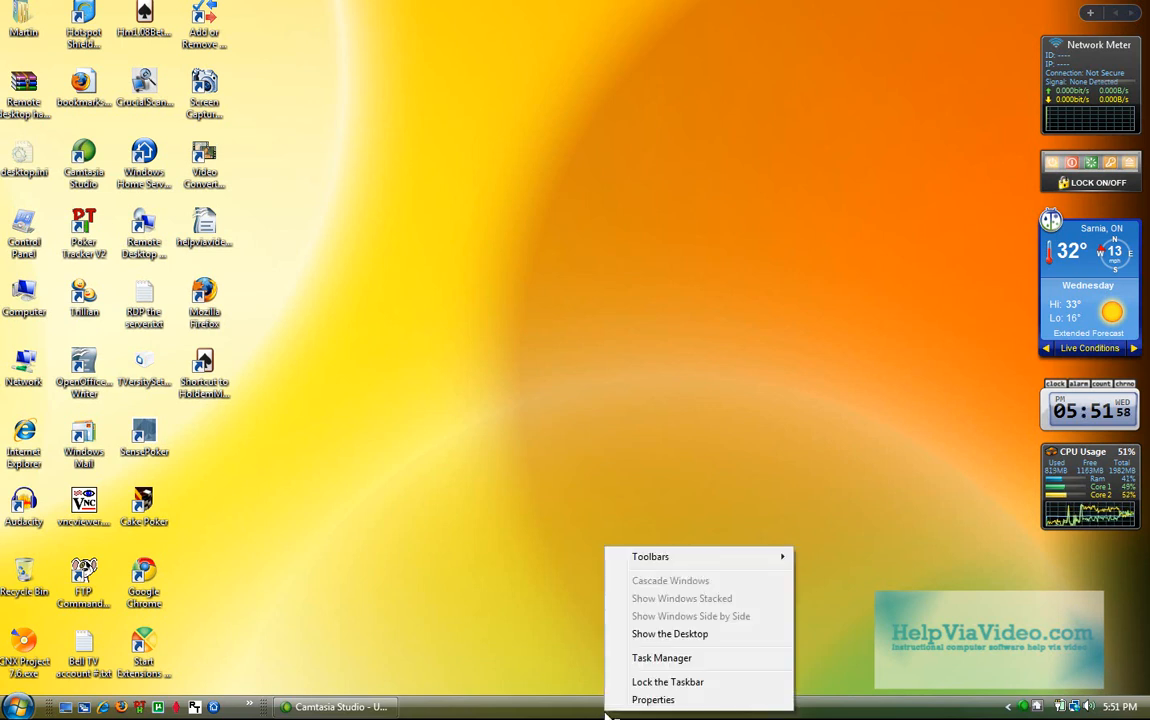
mouse_move(661, 658)
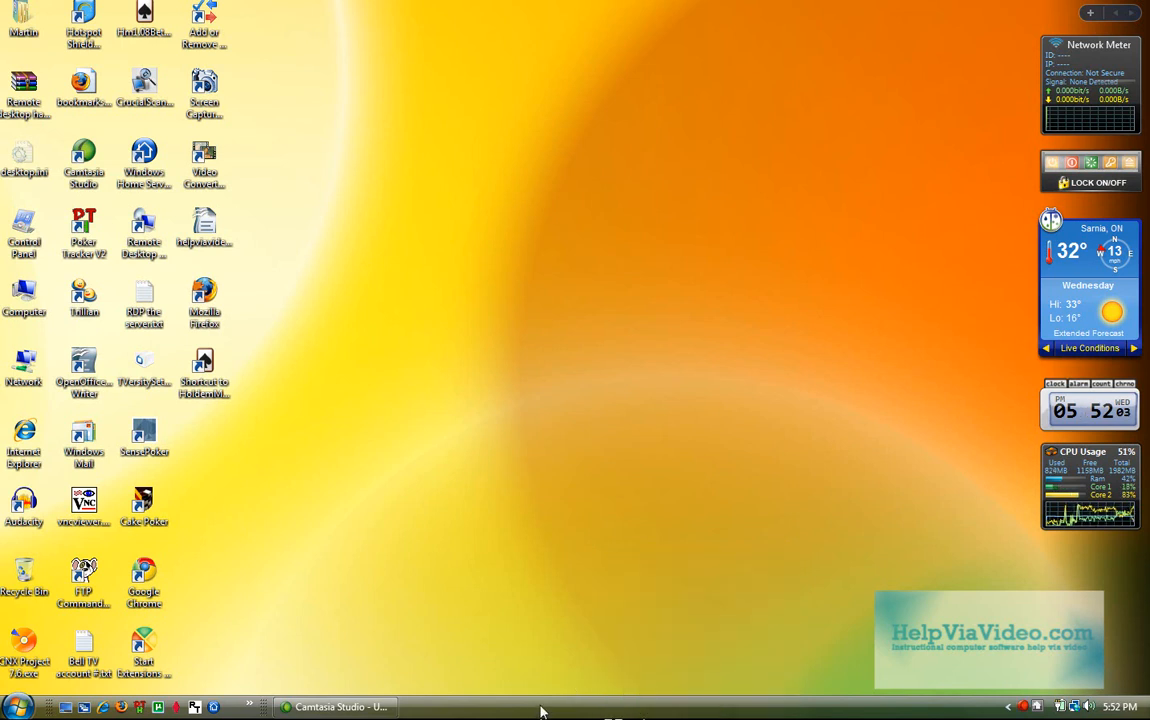
right_click(540, 710)
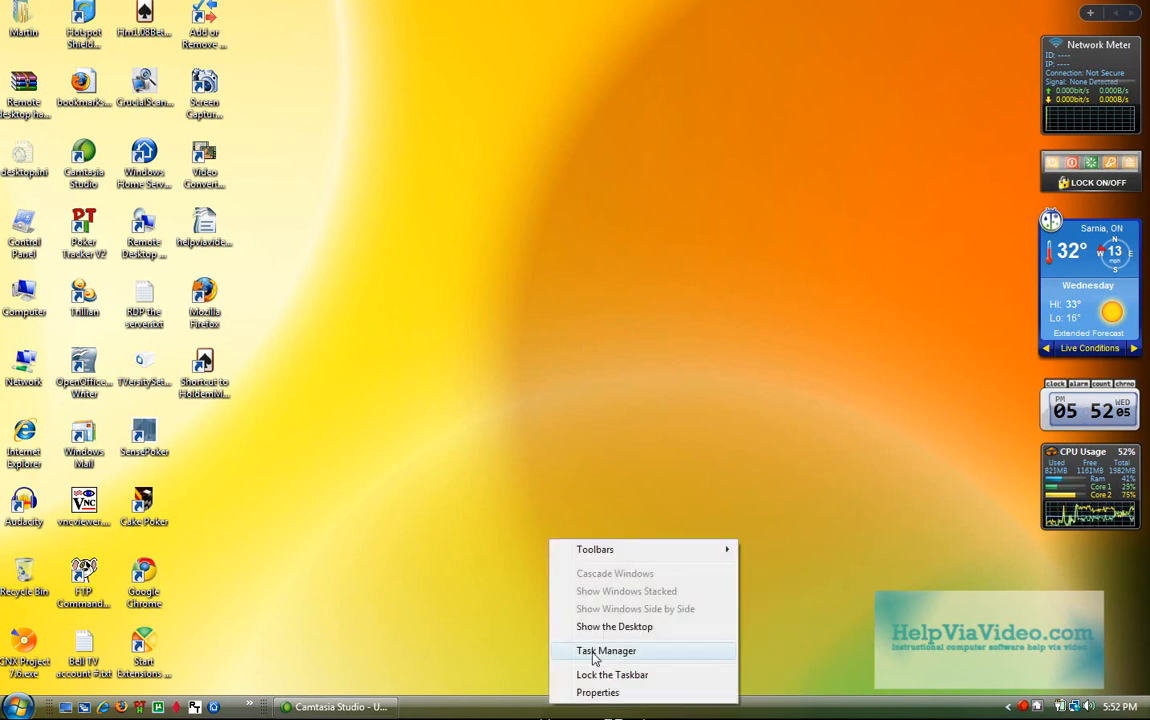
click(606, 651)
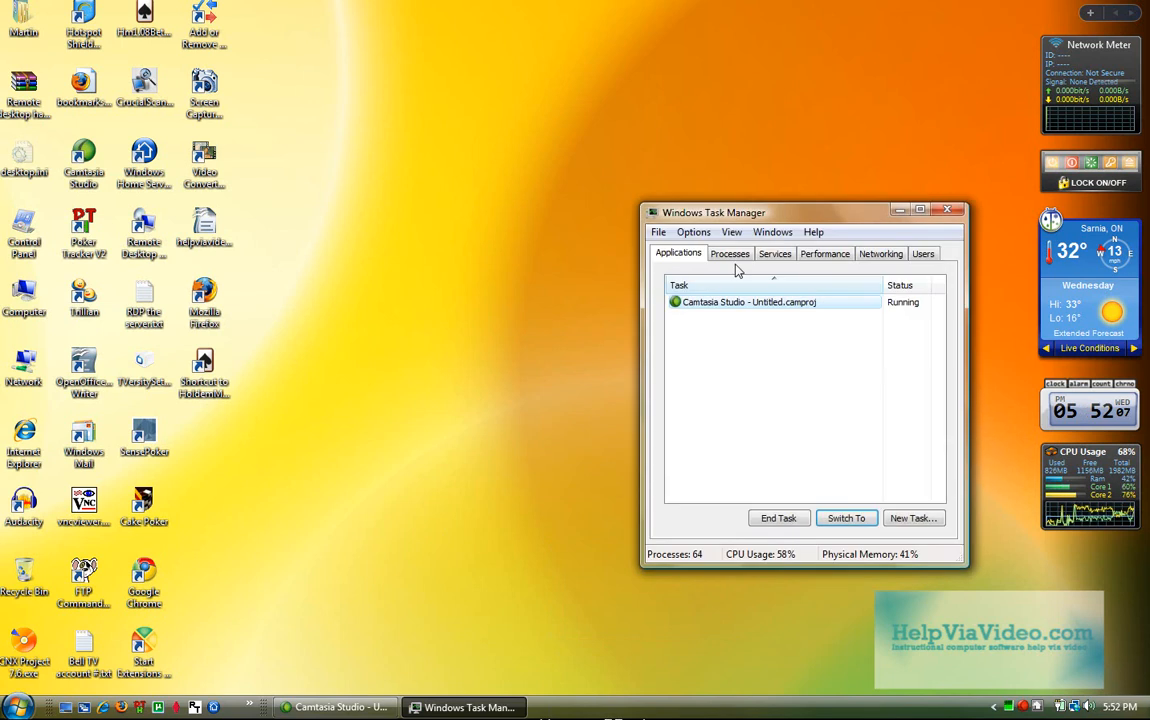
click(730, 253)
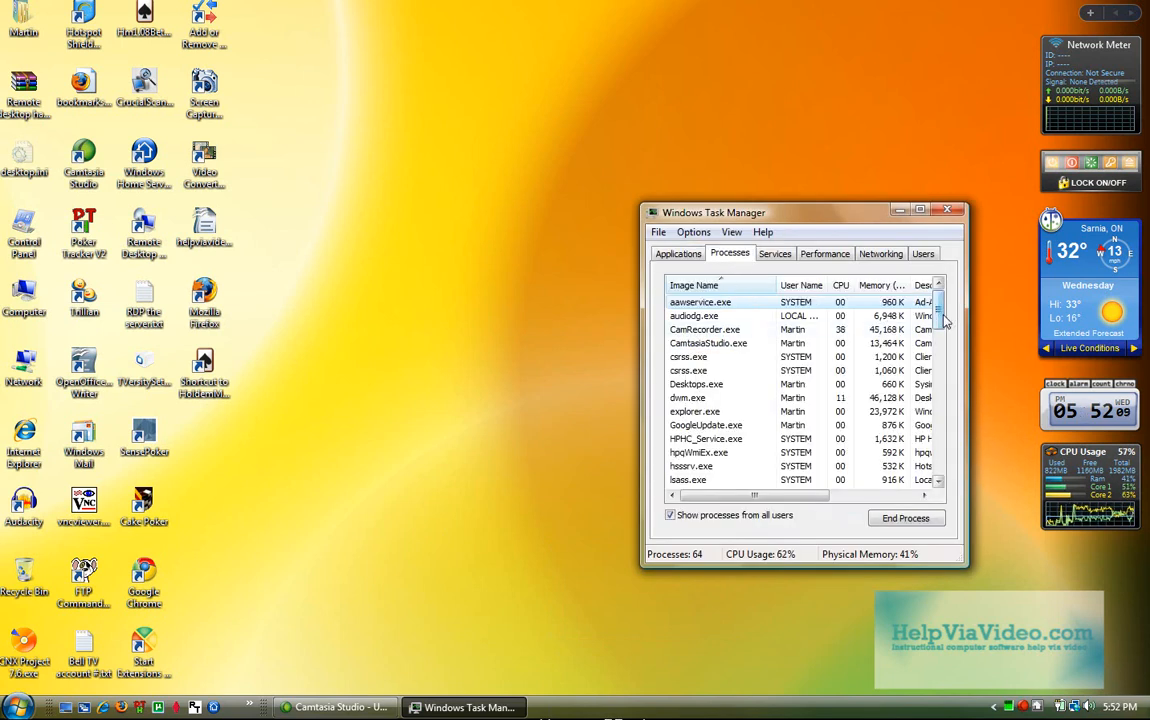
scroll(down, 3)
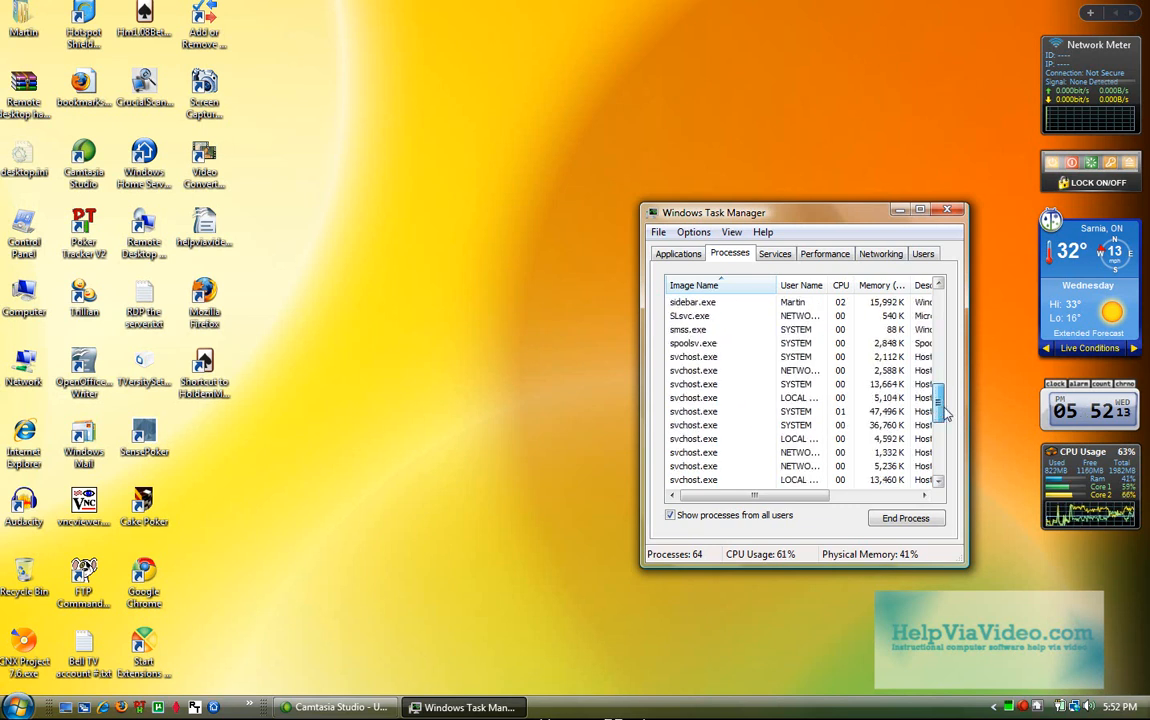
scroll(down, 3)
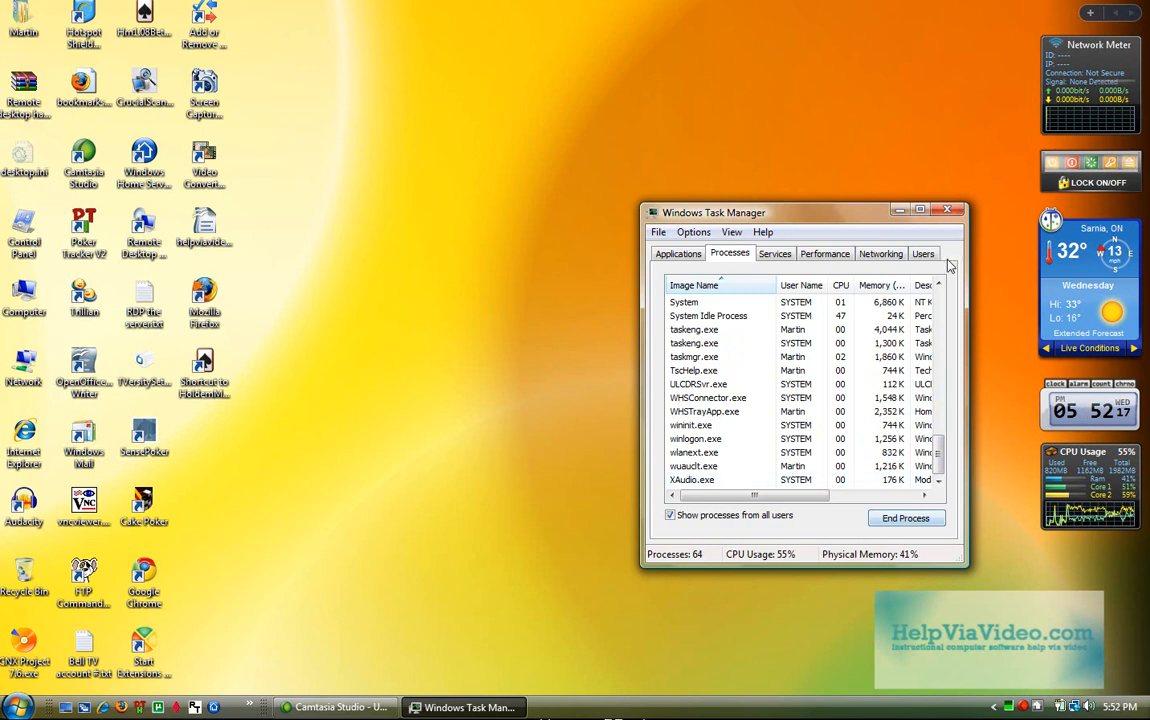
- Close Task Manager and enter 'msconfig' in the Start menu's Run box
click(946, 209)
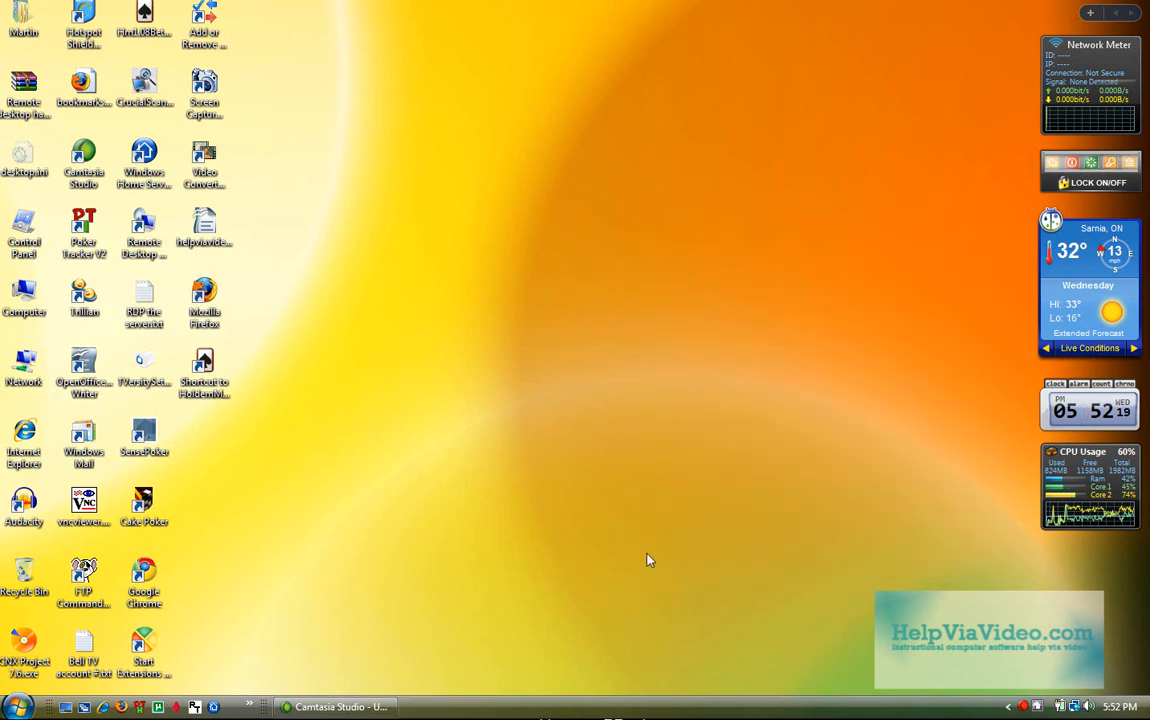
mouse_move(473, 627)
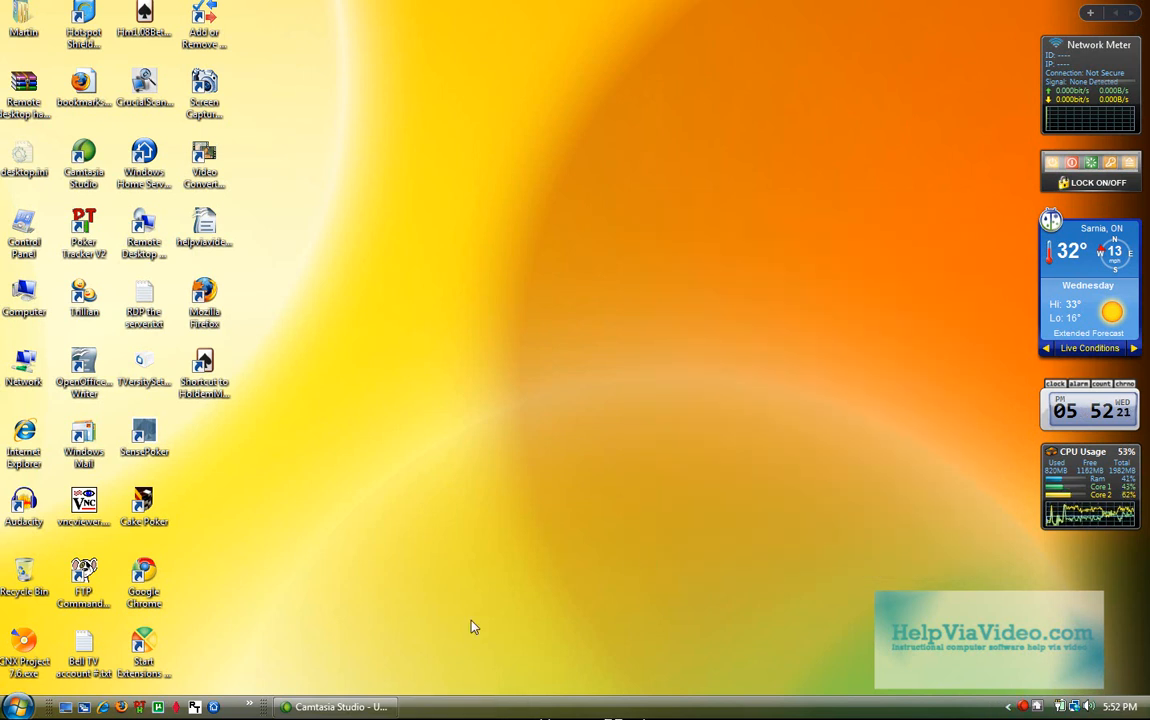
click(16, 707)
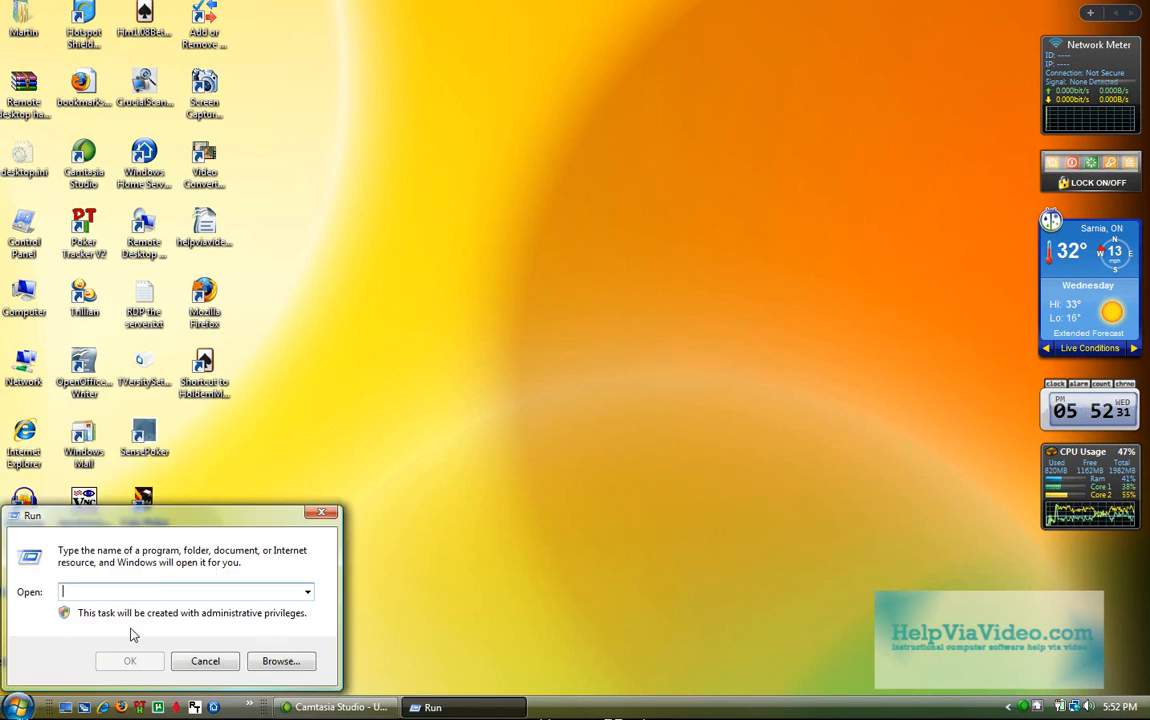
text(msco)
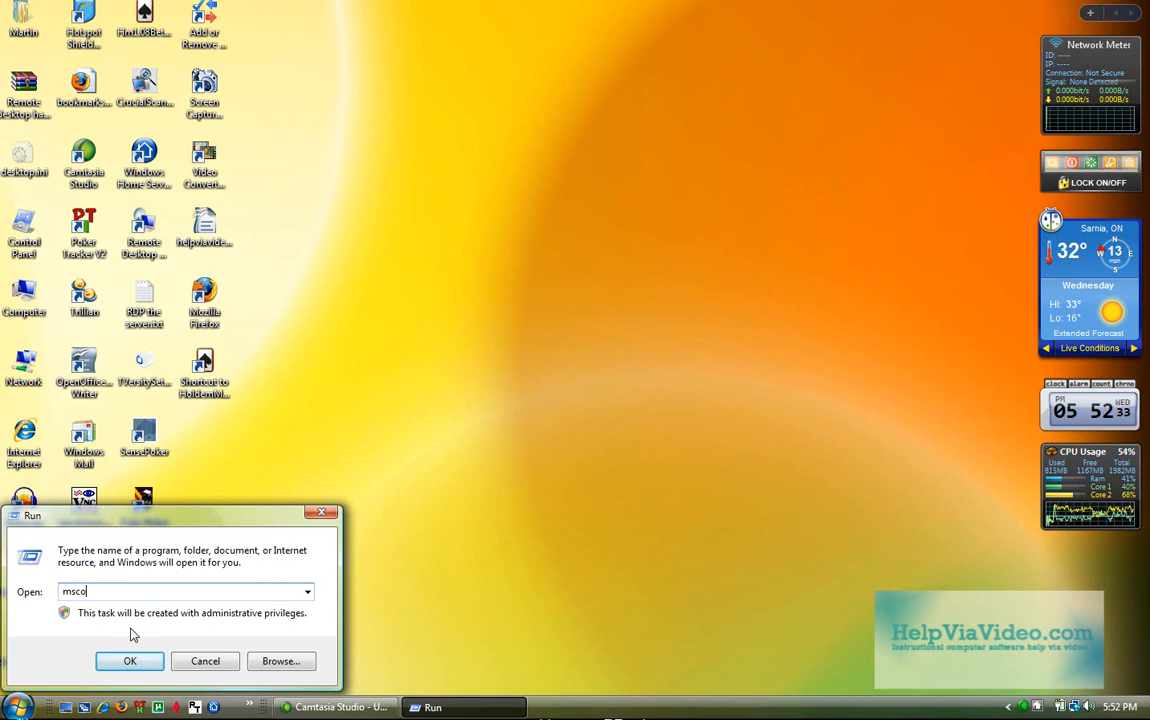
text(nfig)
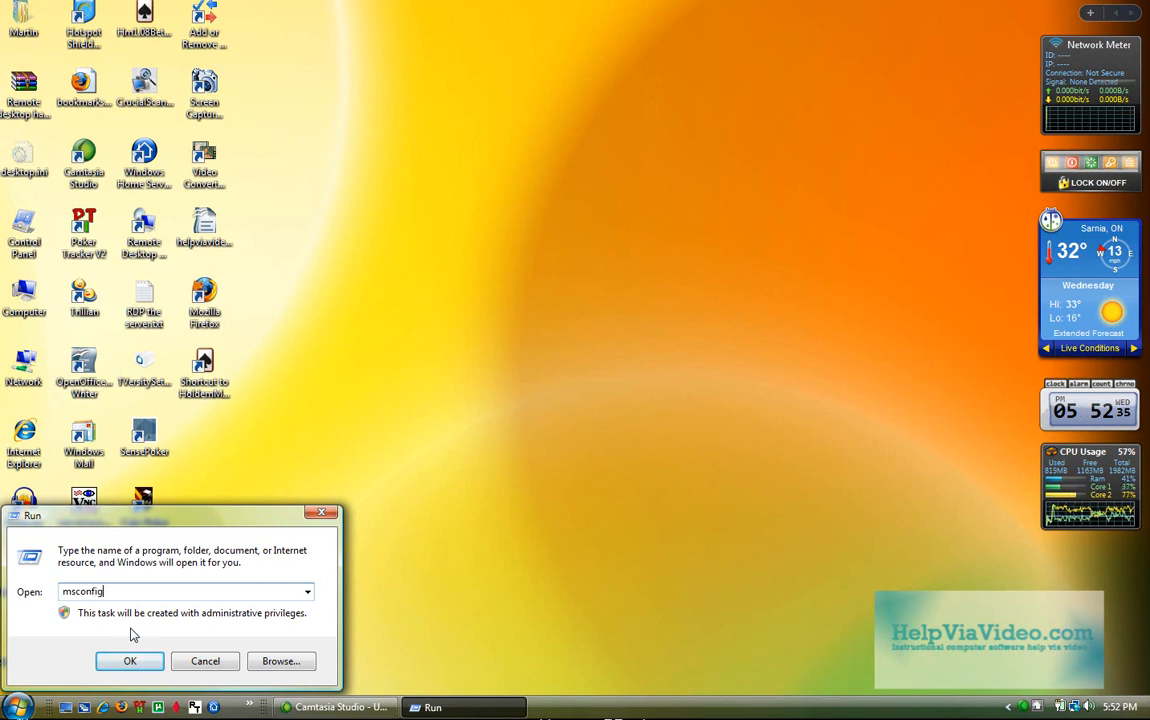
- Launch msconfig on the Startup tab, widen the Startup Item column and scroll the list
click(129, 661)
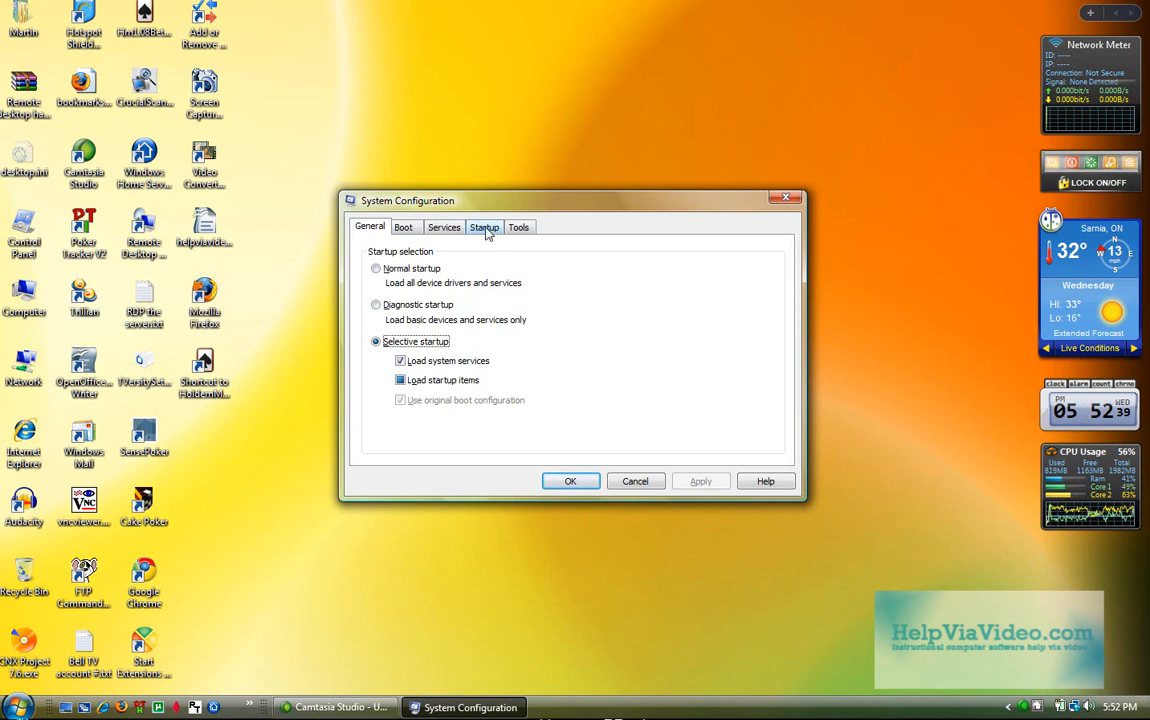
click(484, 227)
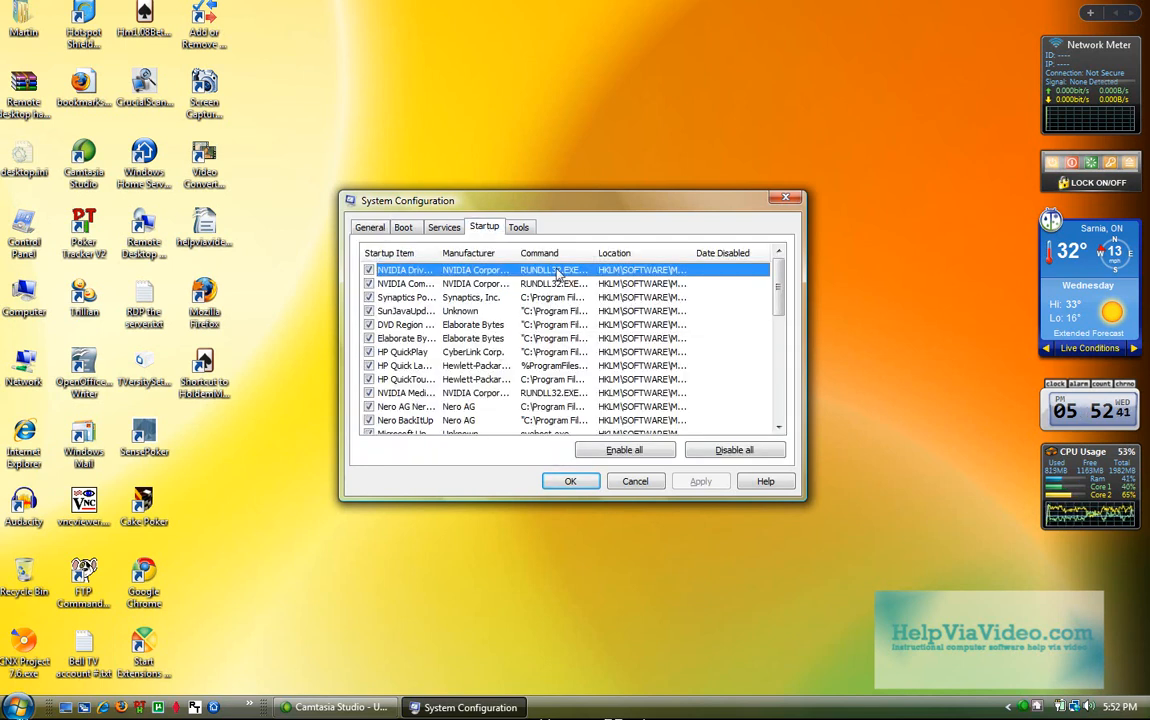
mouse_move(435, 253)
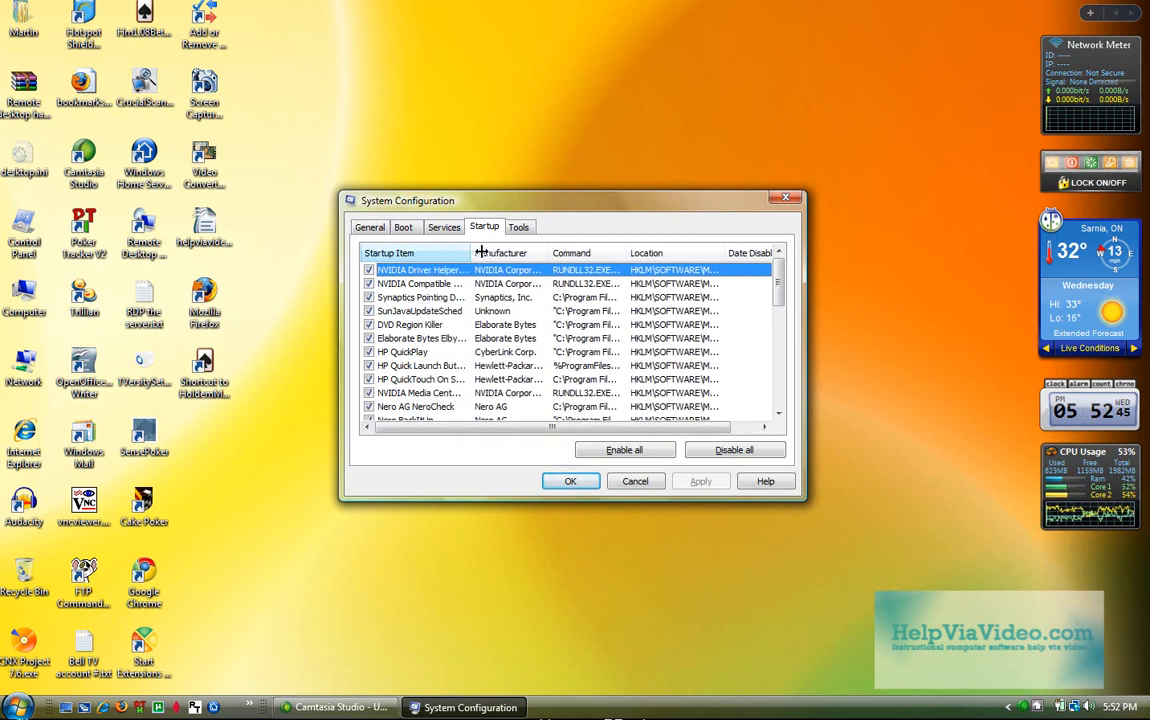
drag(474, 252, 558, 252)
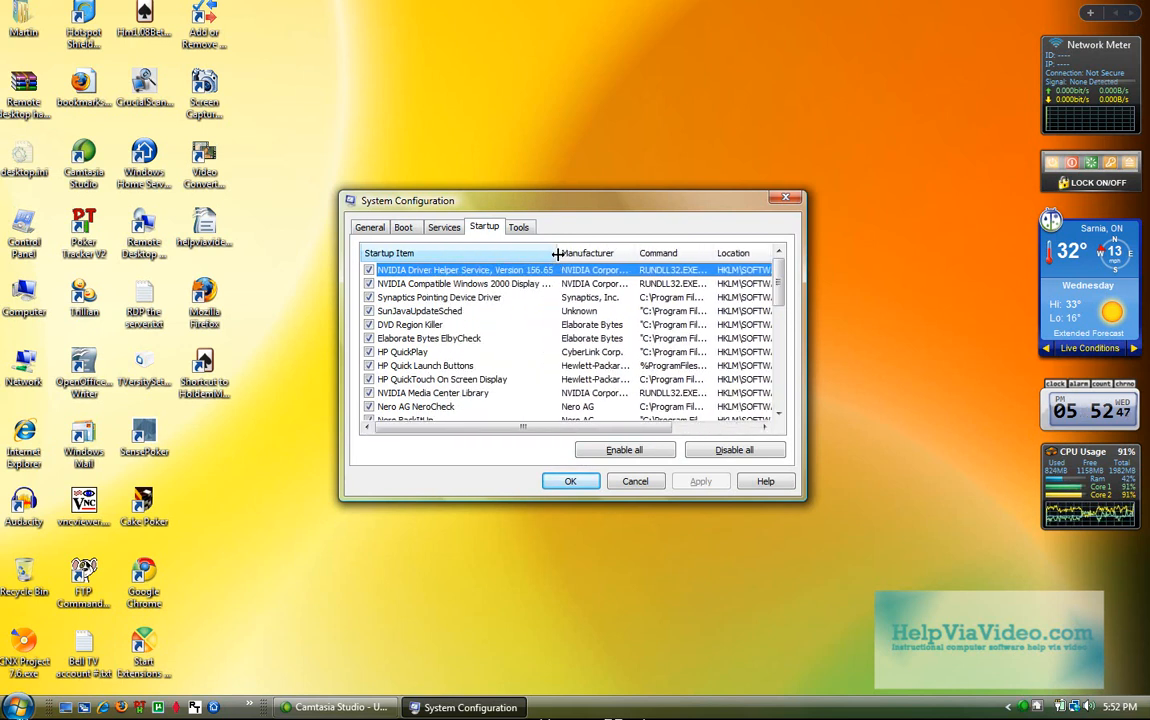
drag(558, 253, 617, 253)
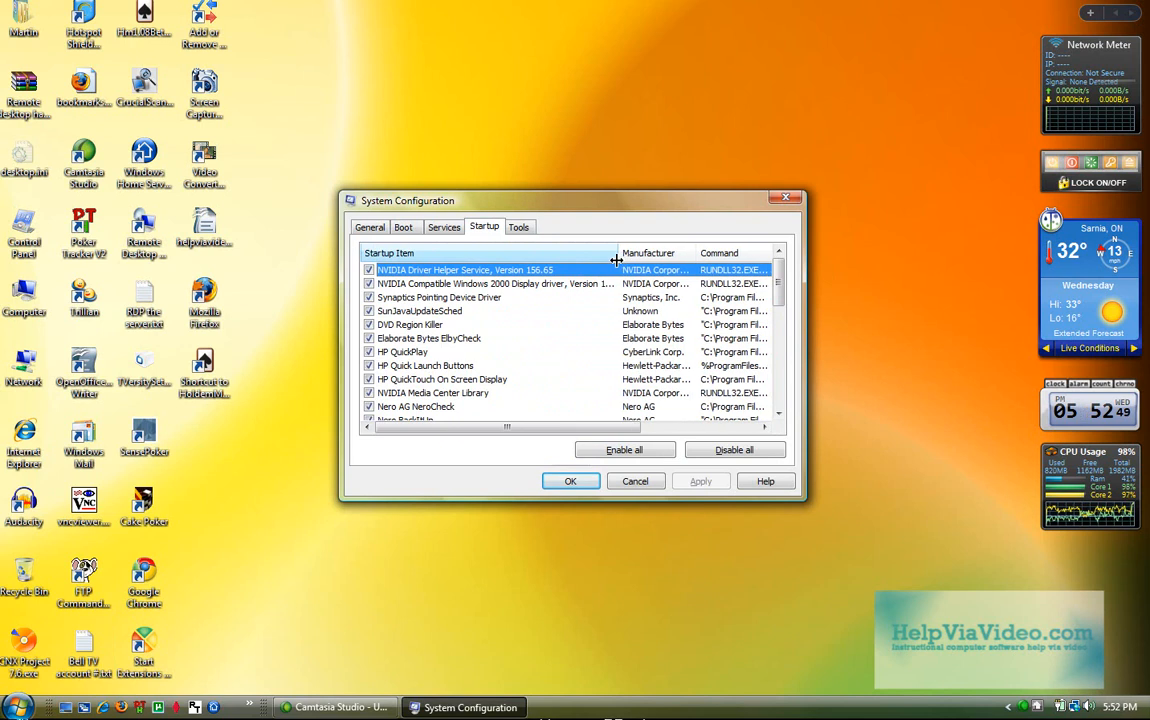
scroll(down, 3)
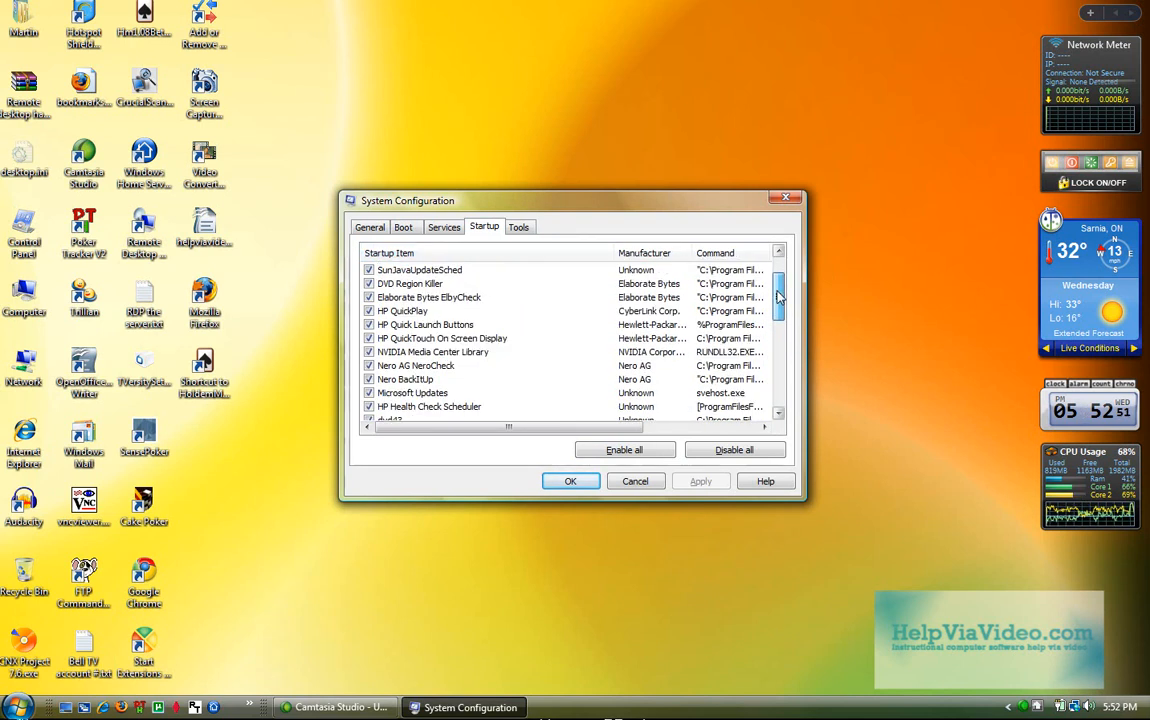
scroll(down, 3)
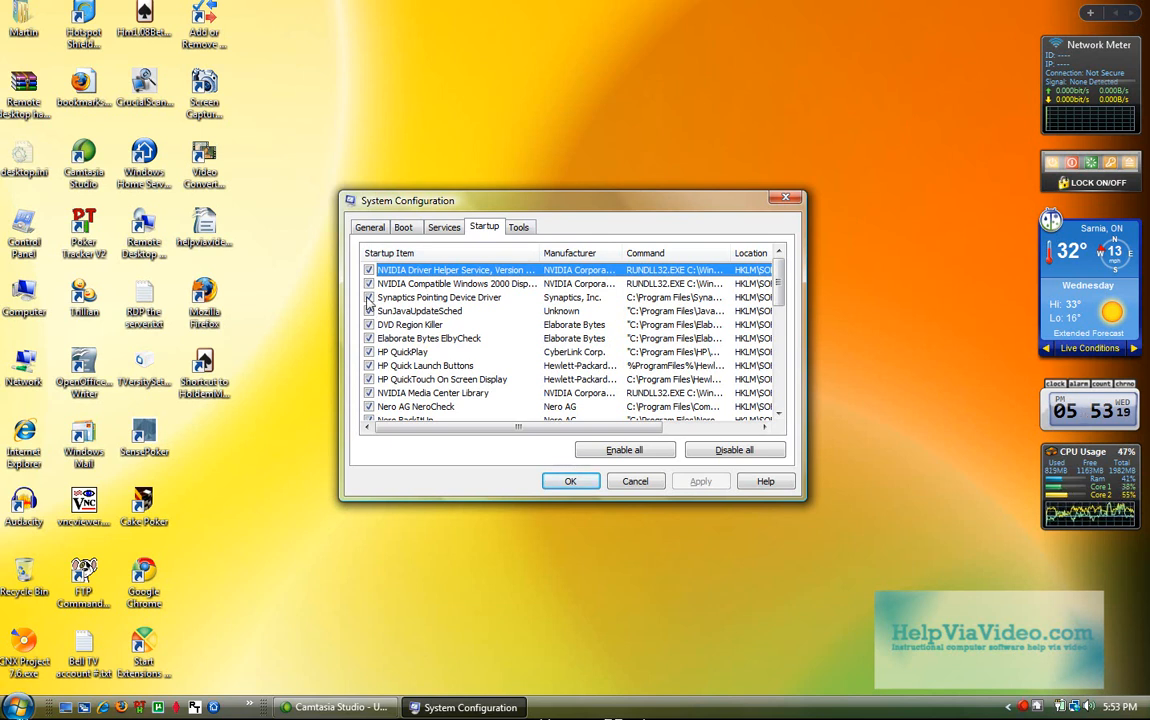
- Uncheck Synaptics, DVD Region Killer, Nero BackItUp and Microsoft Updates, then widen the Startup Item and Command columns
click(369, 297)
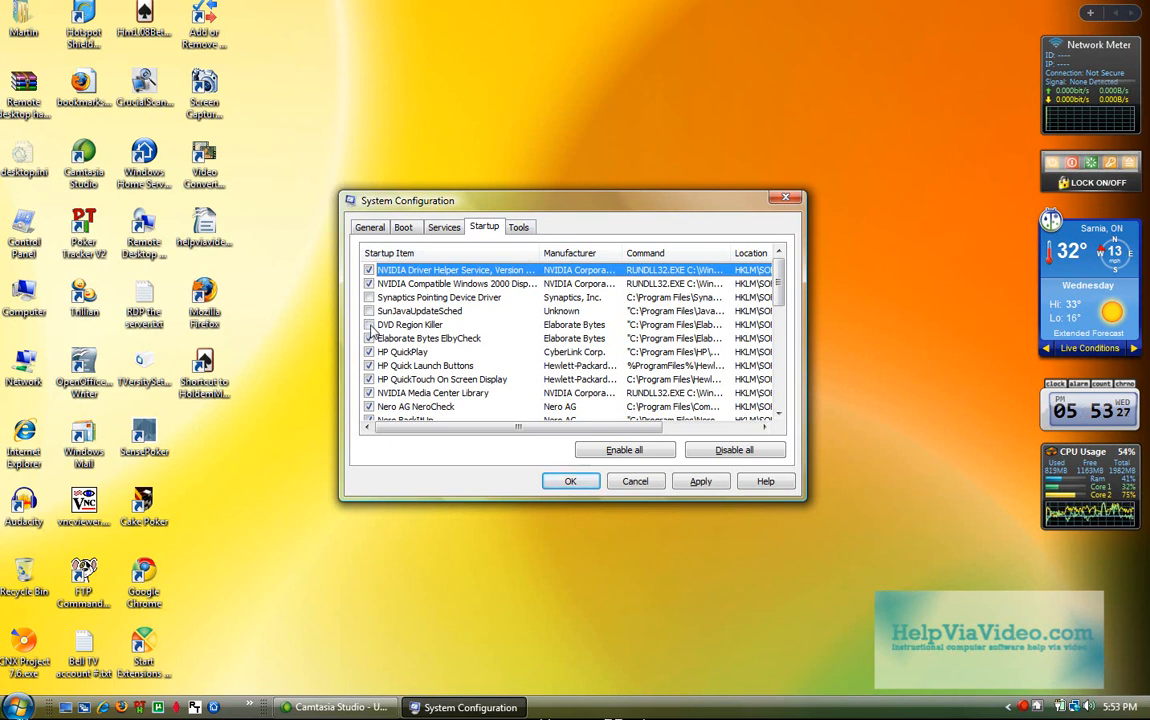
click(369, 365)
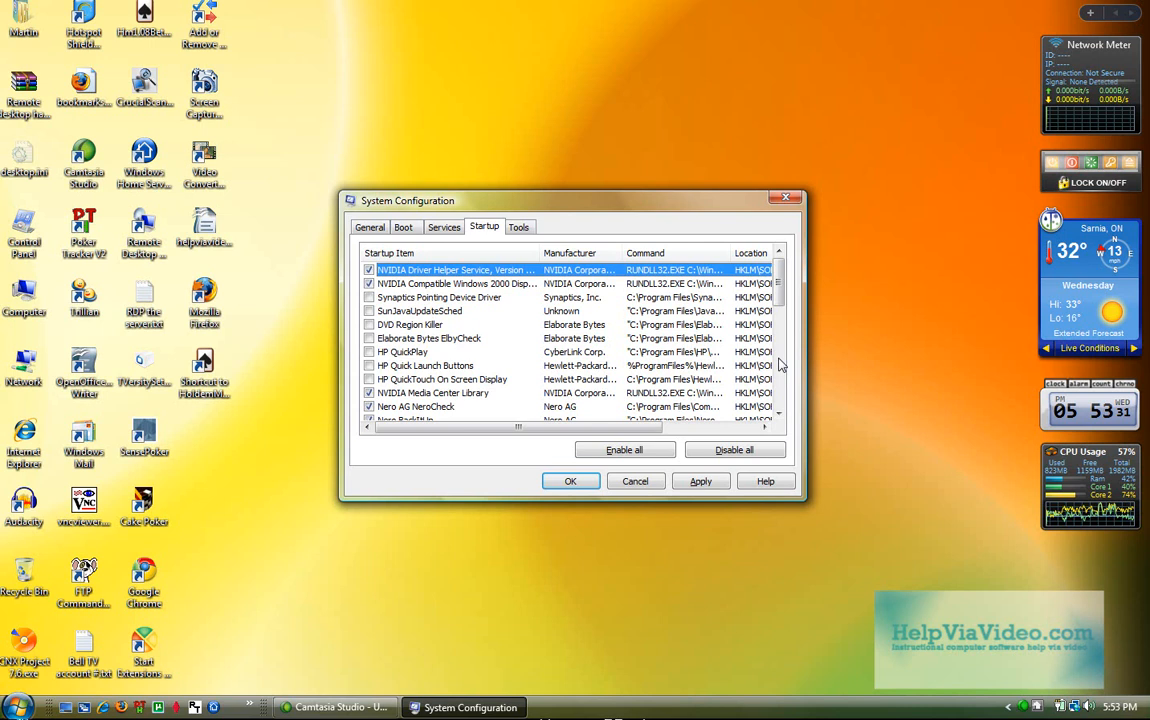
scroll(down, 3)
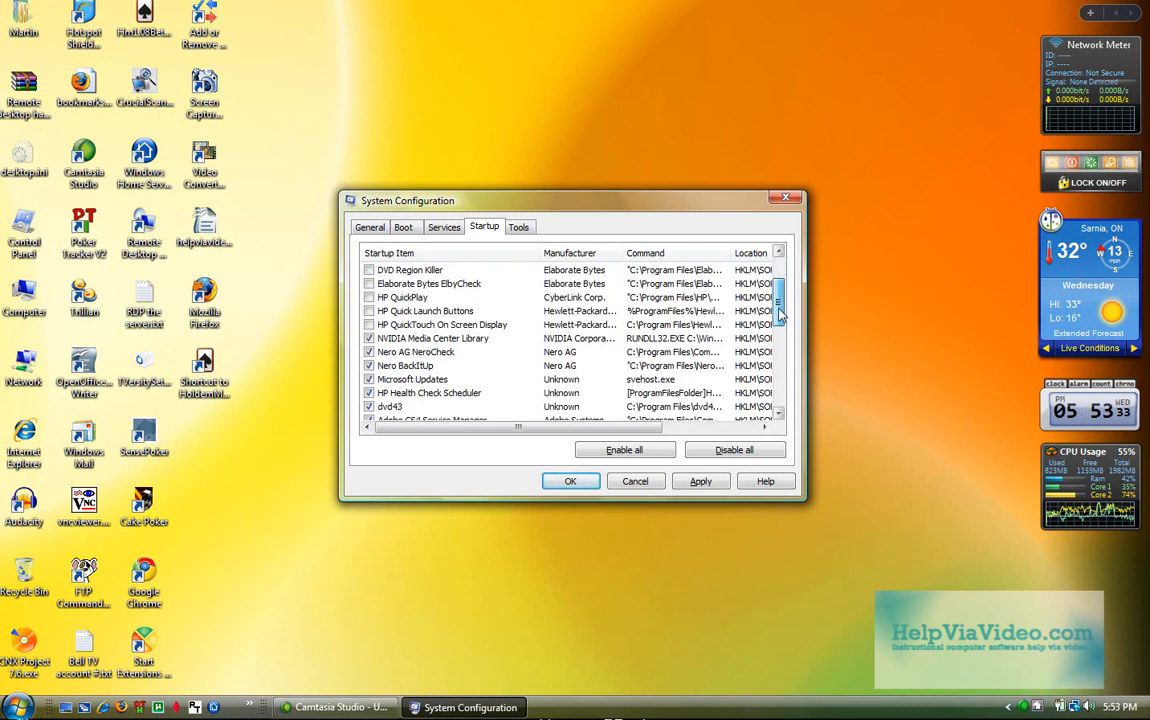
scroll(down, 3)
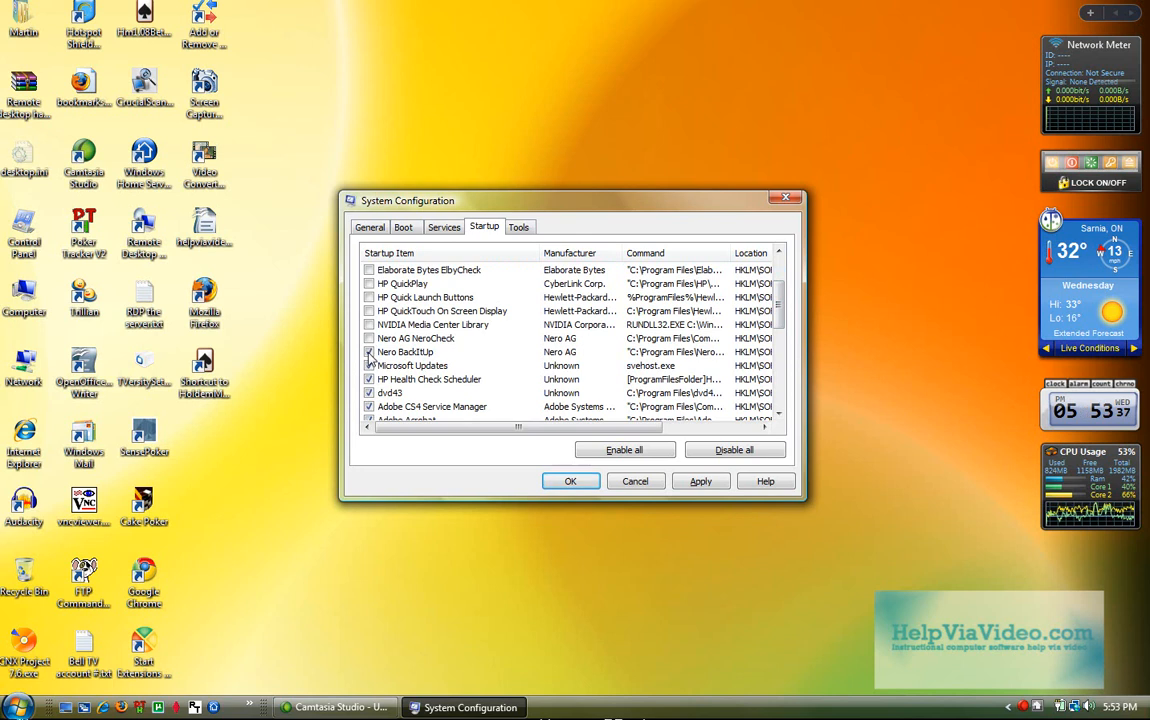
click(369, 352)
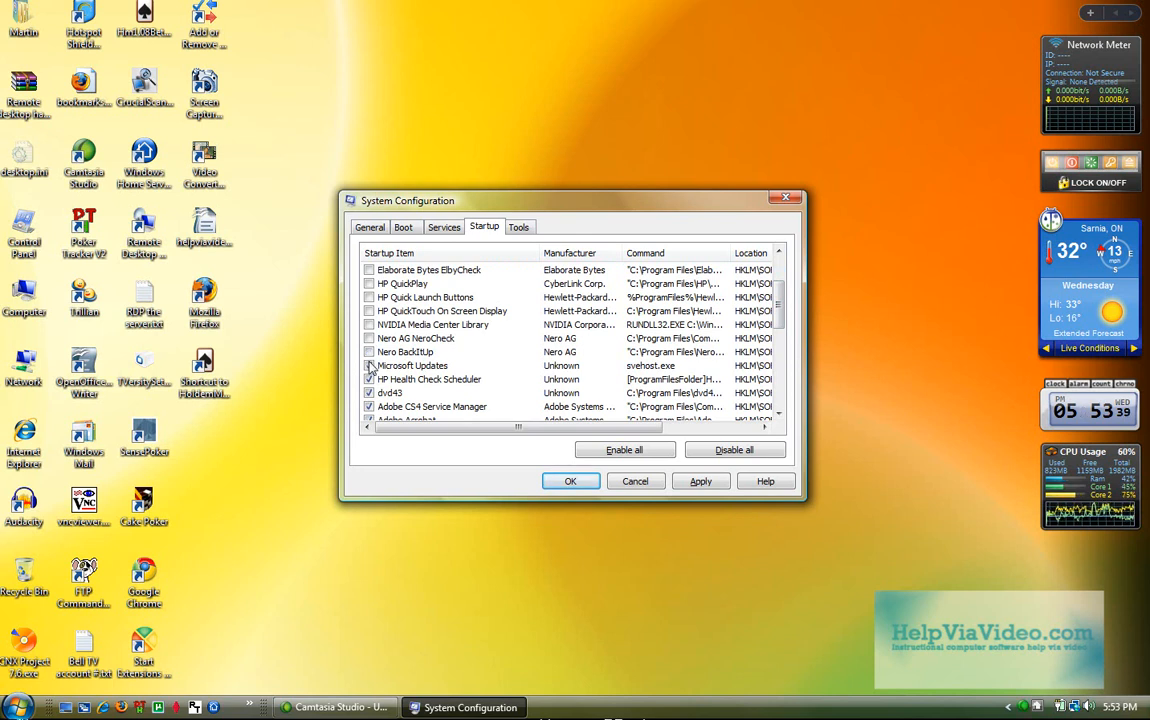
click(412, 365)
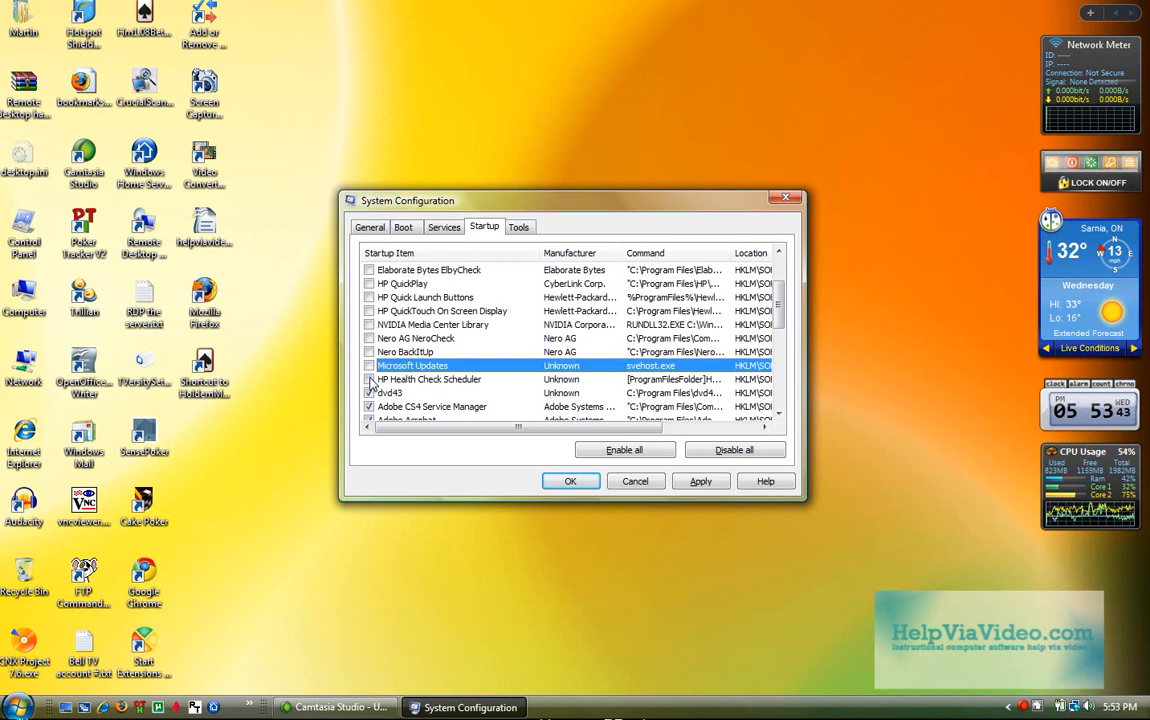
scroll(down, 3)
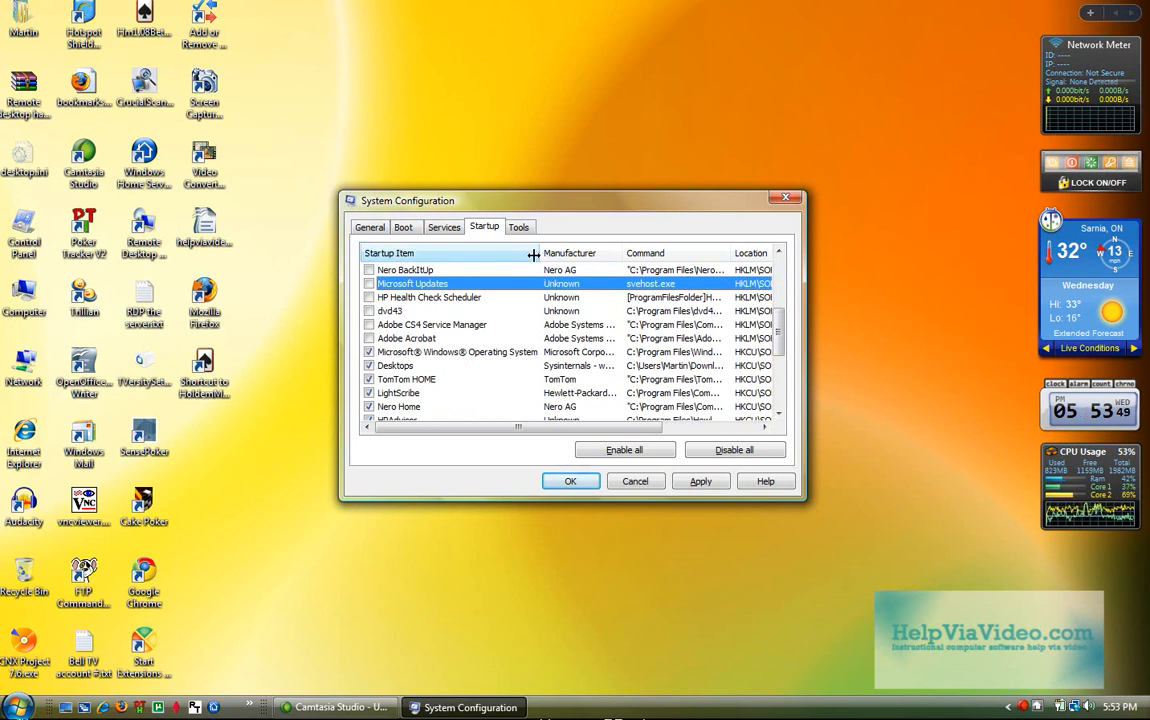
drag(535, 253, 560, 253)
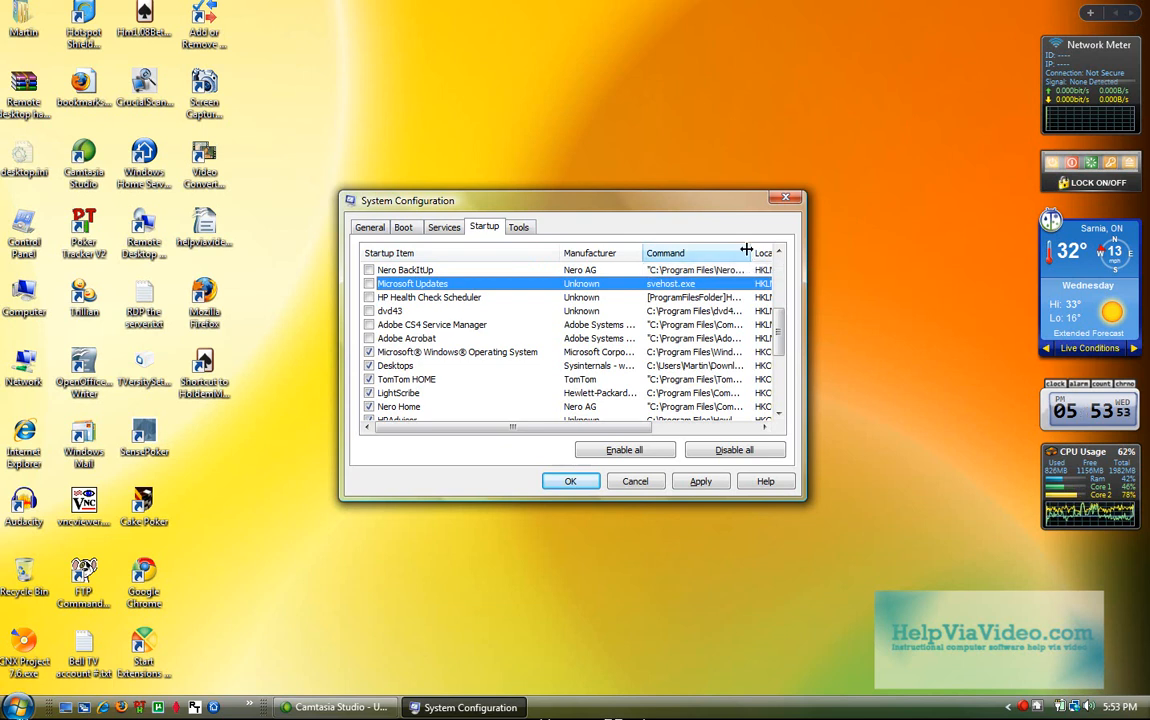
drag(746, 252, 810, 252)
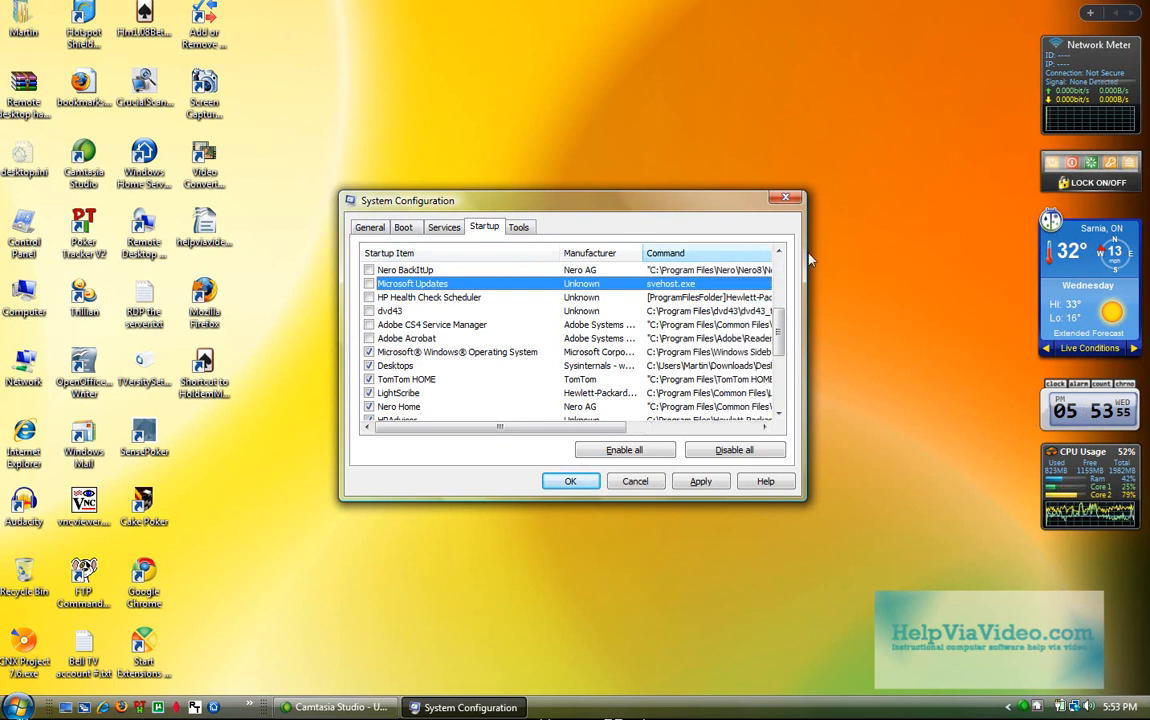
- Widen the Command column, uncheck Desktops, and review the remaining startup entries
scroll(right, 3)
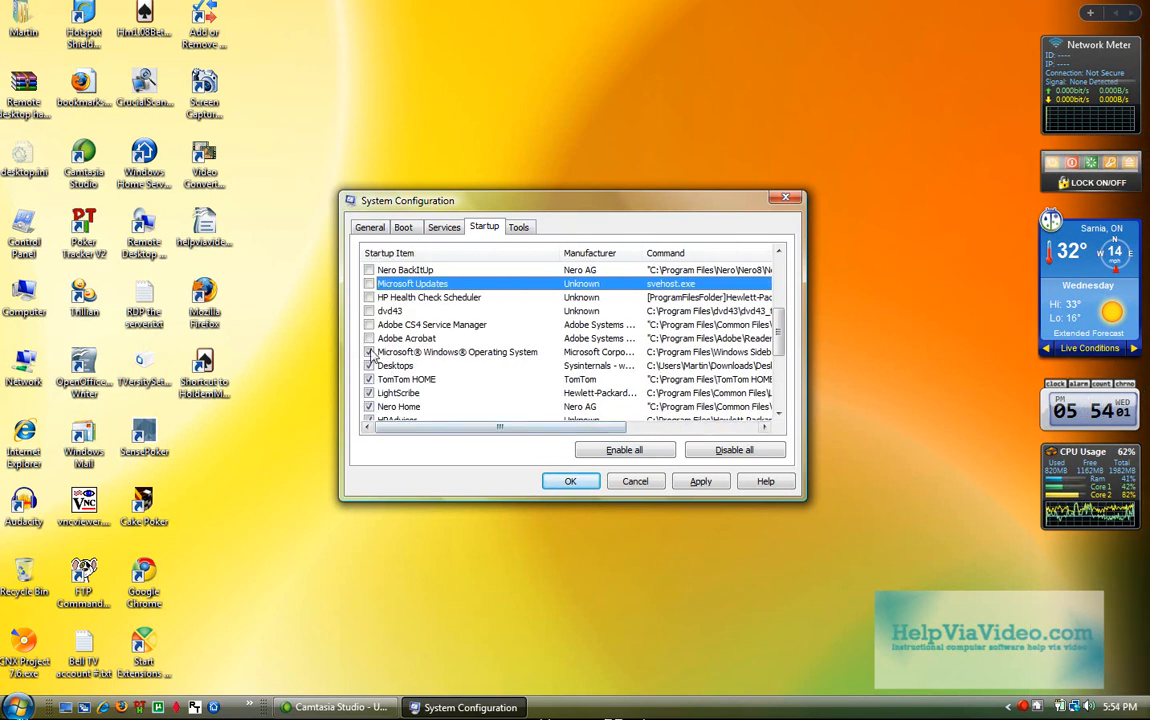
drag(500, 427, 715, 427)
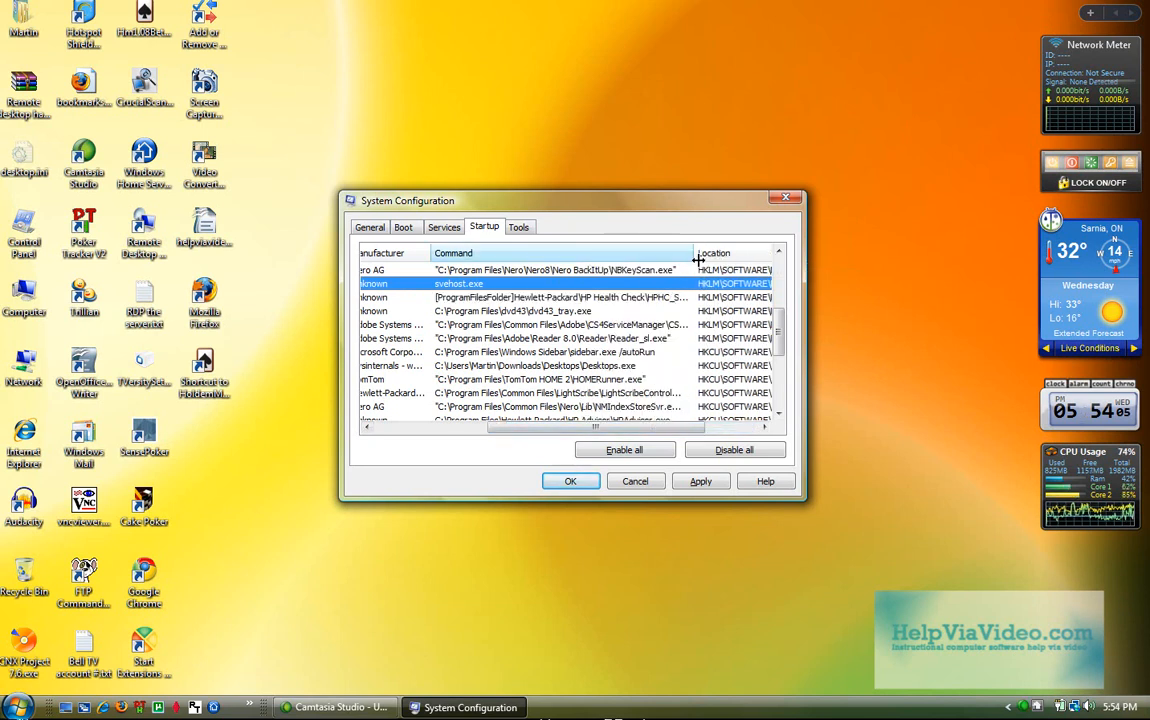
drag(699, 261, 703, 261)
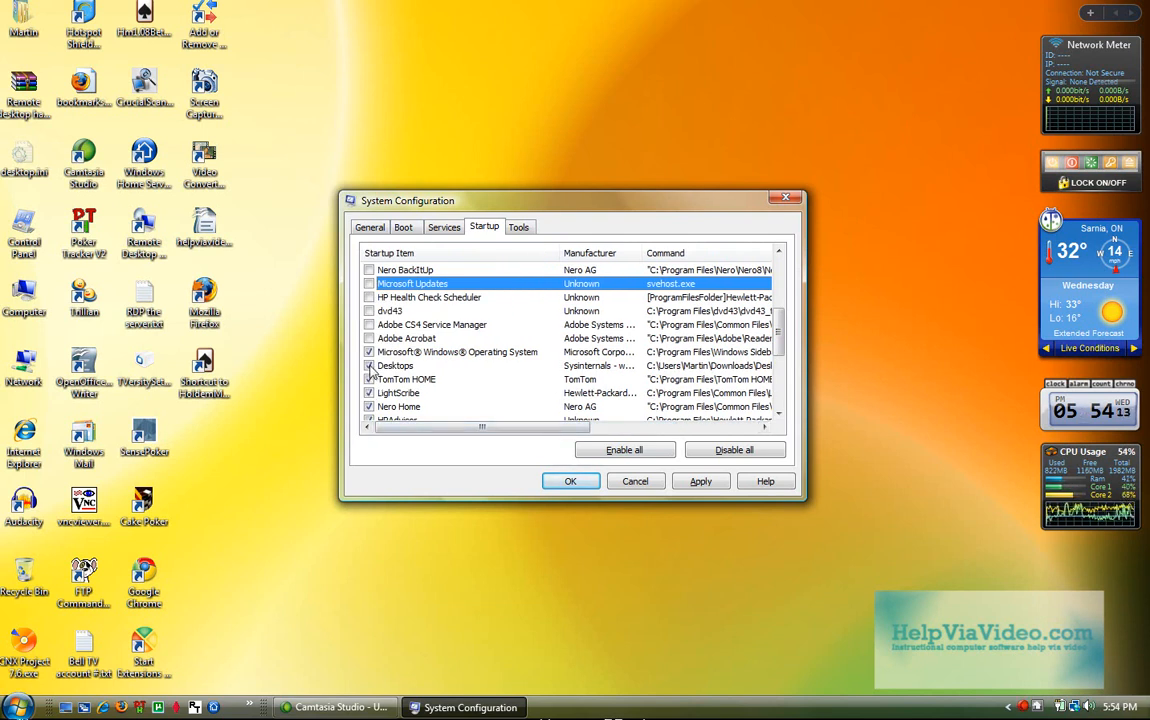
click(369, 365)
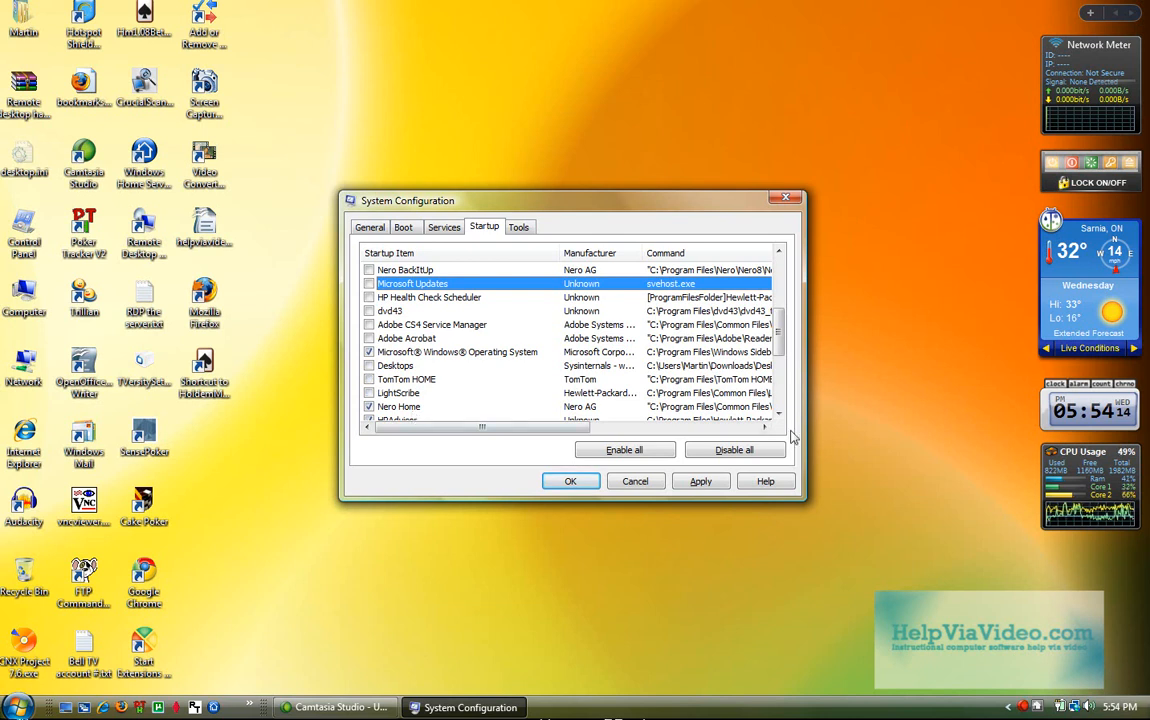
scroll(down, 3)
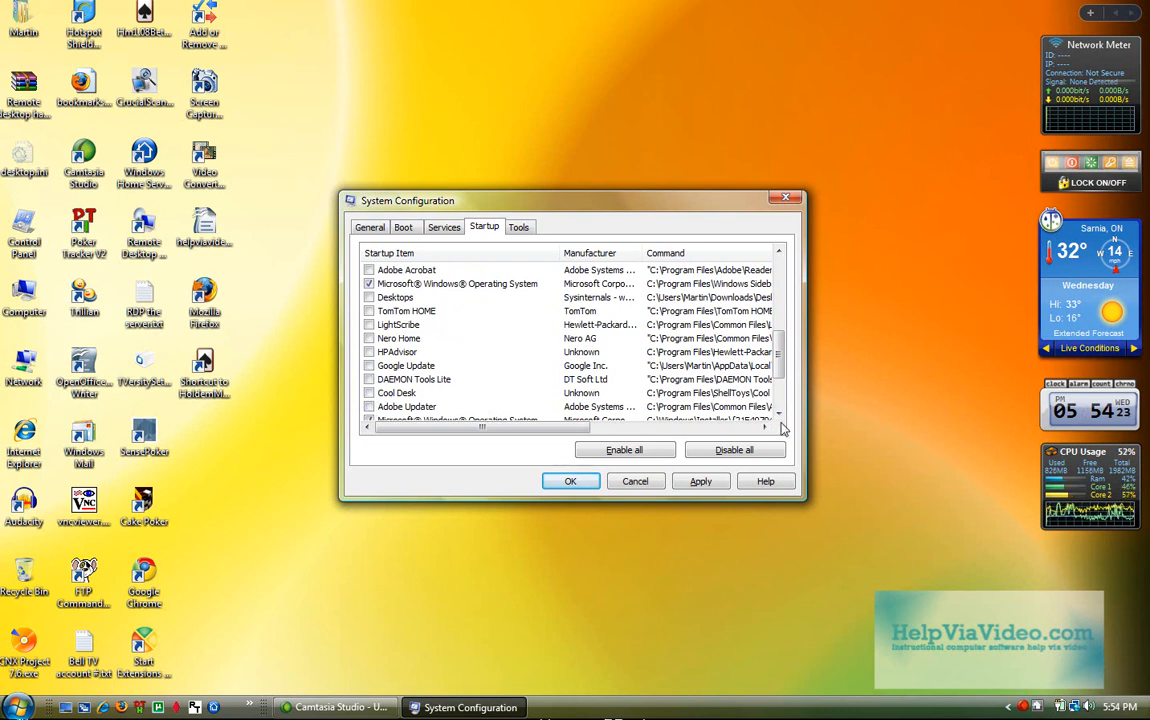
scroll(down, 3)
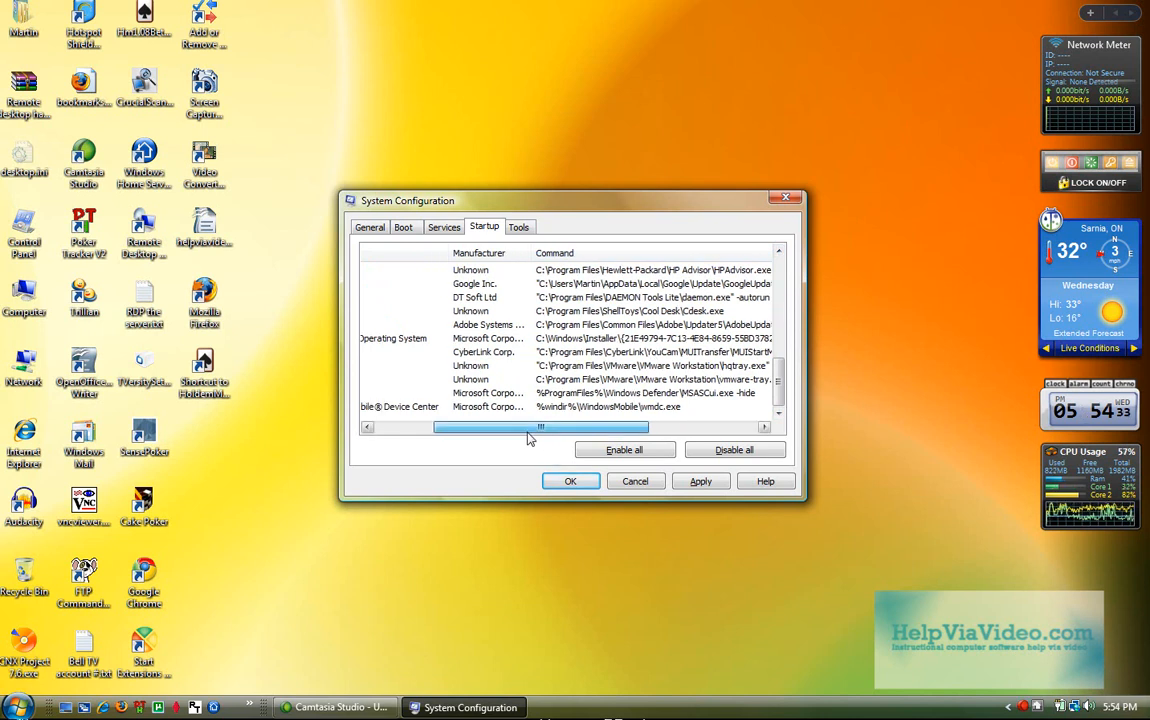
drag(530, 427, 625, 427)
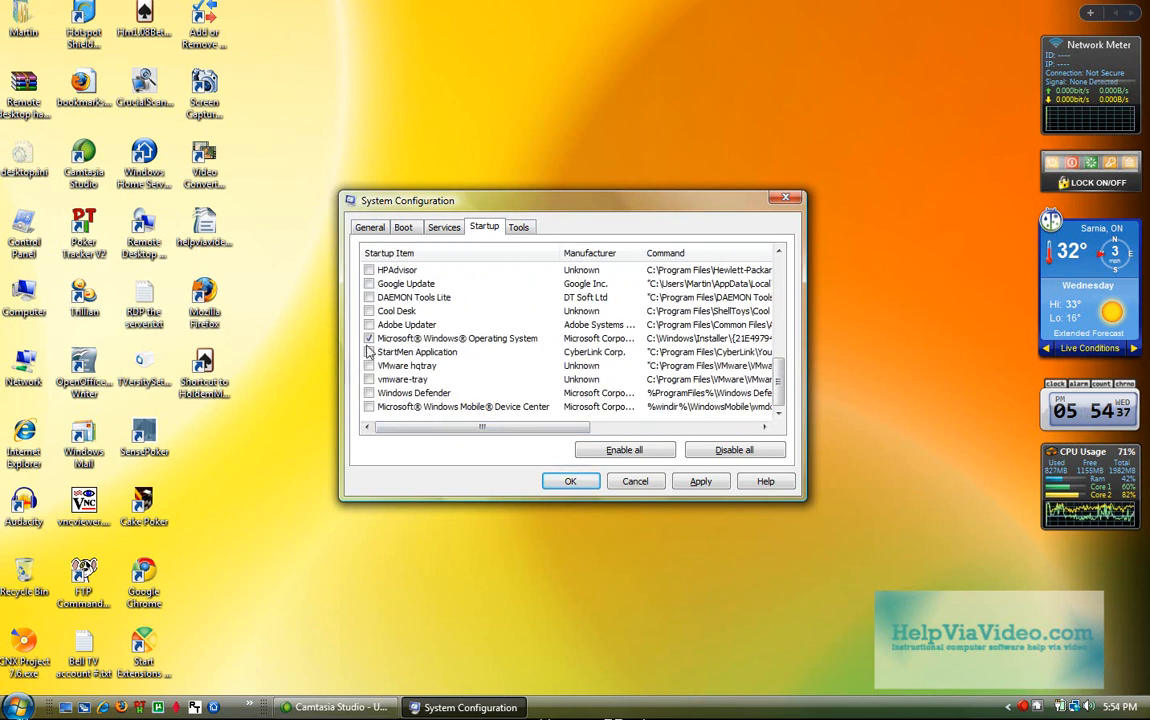
scroll(up, 3)
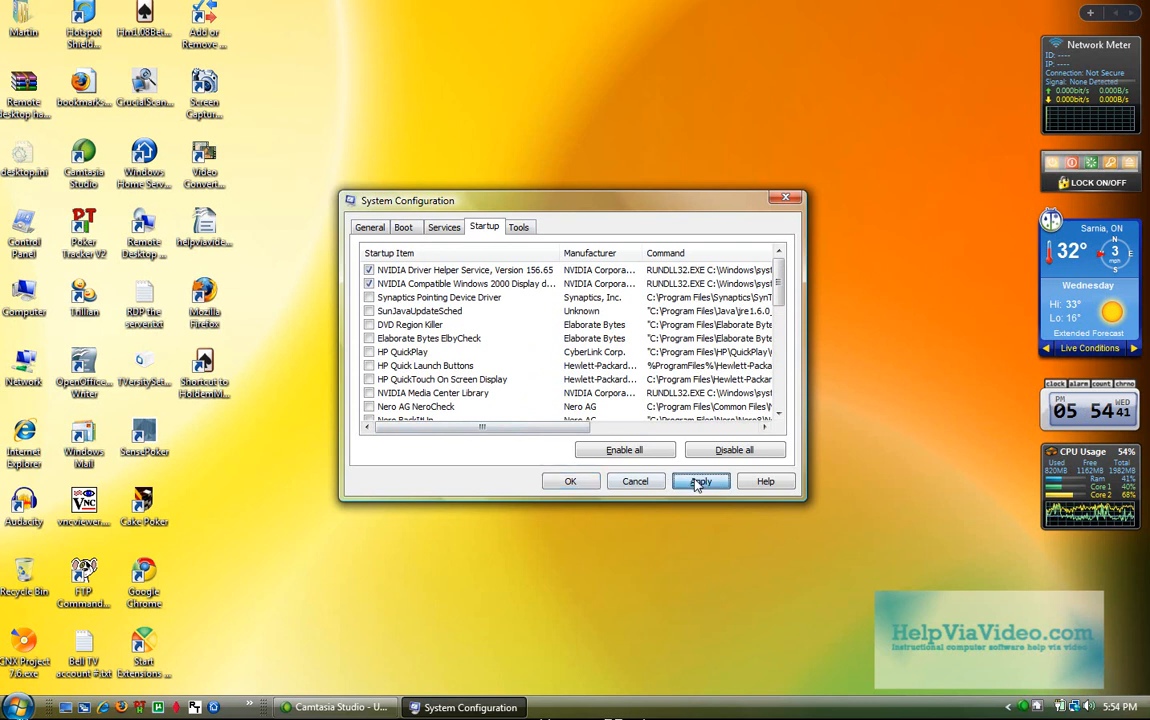
- Apply the startup changes and confirm with OK
click(701, 481)
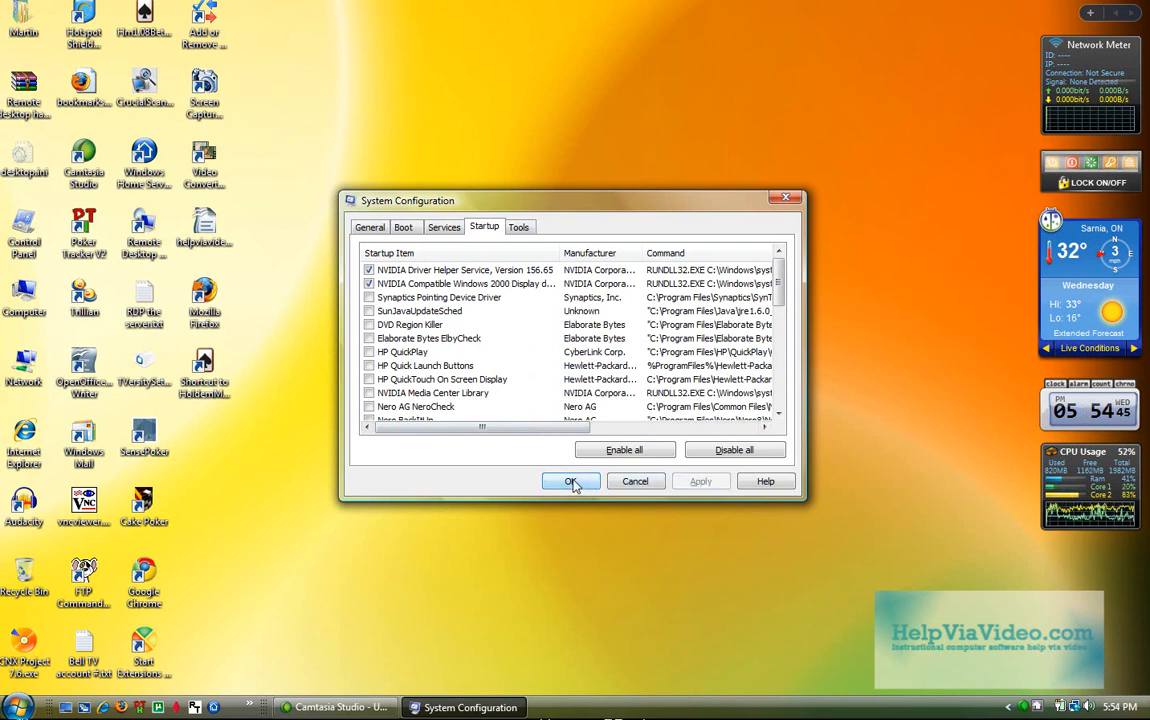
click(571, 481)
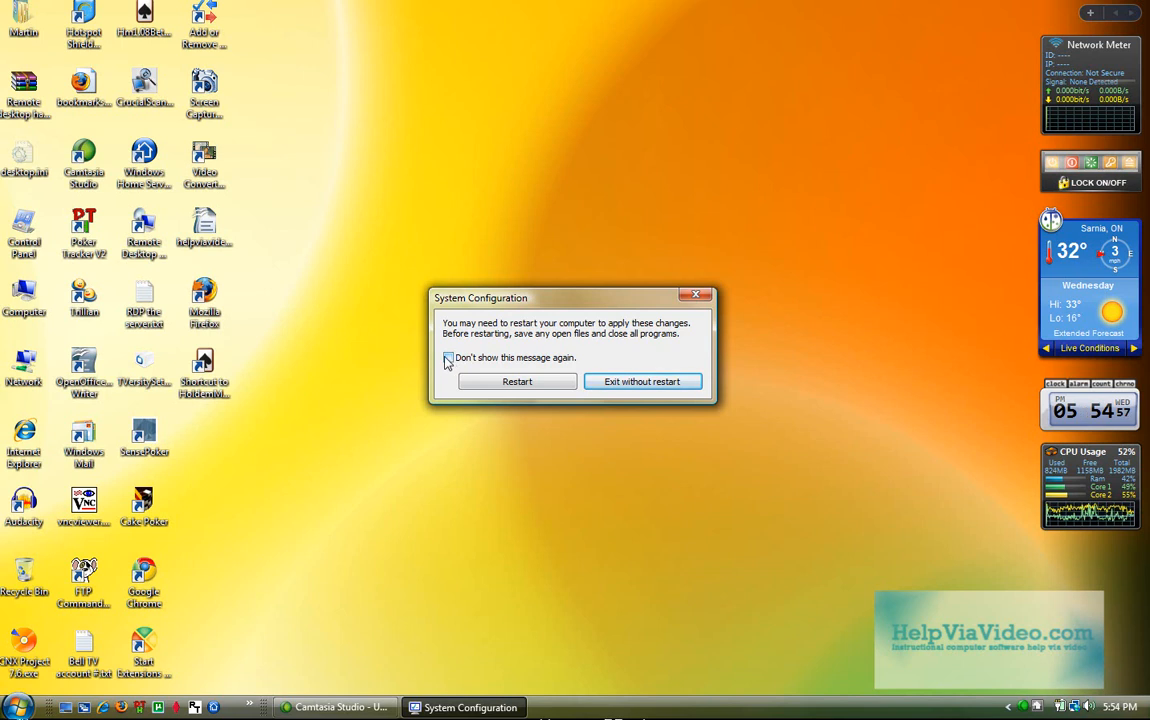
- Suppress future restart messages and exit without restarting
click(449, 357)
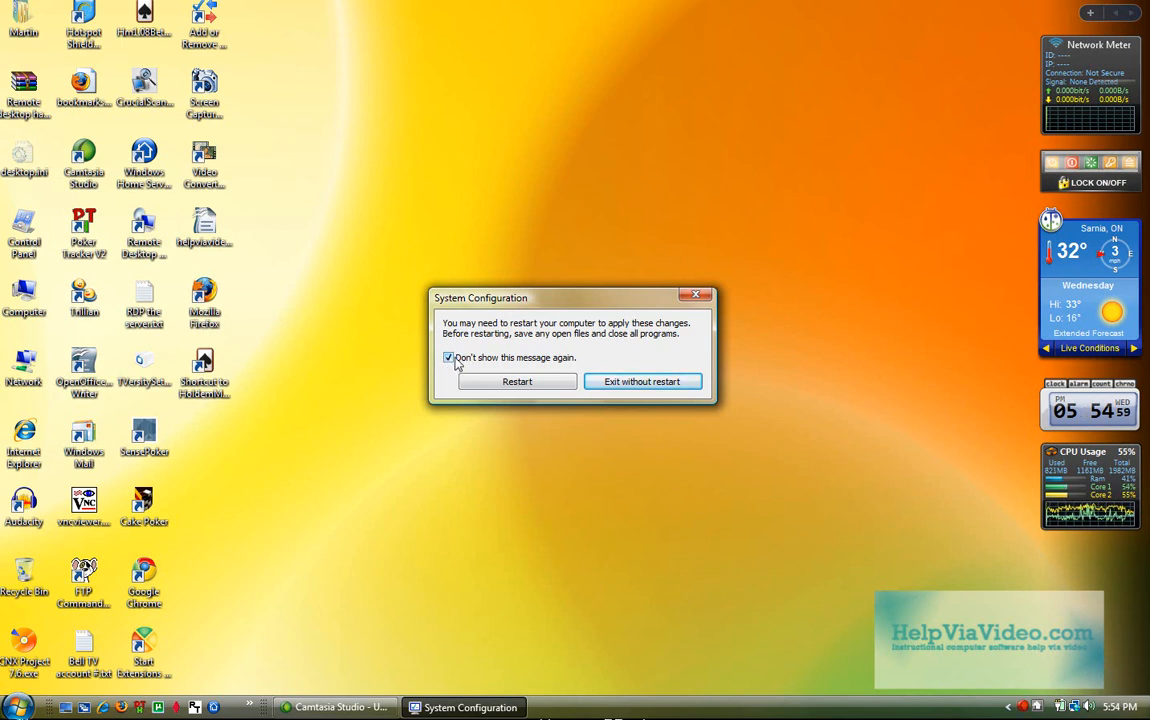
mouse_move(517, 381)
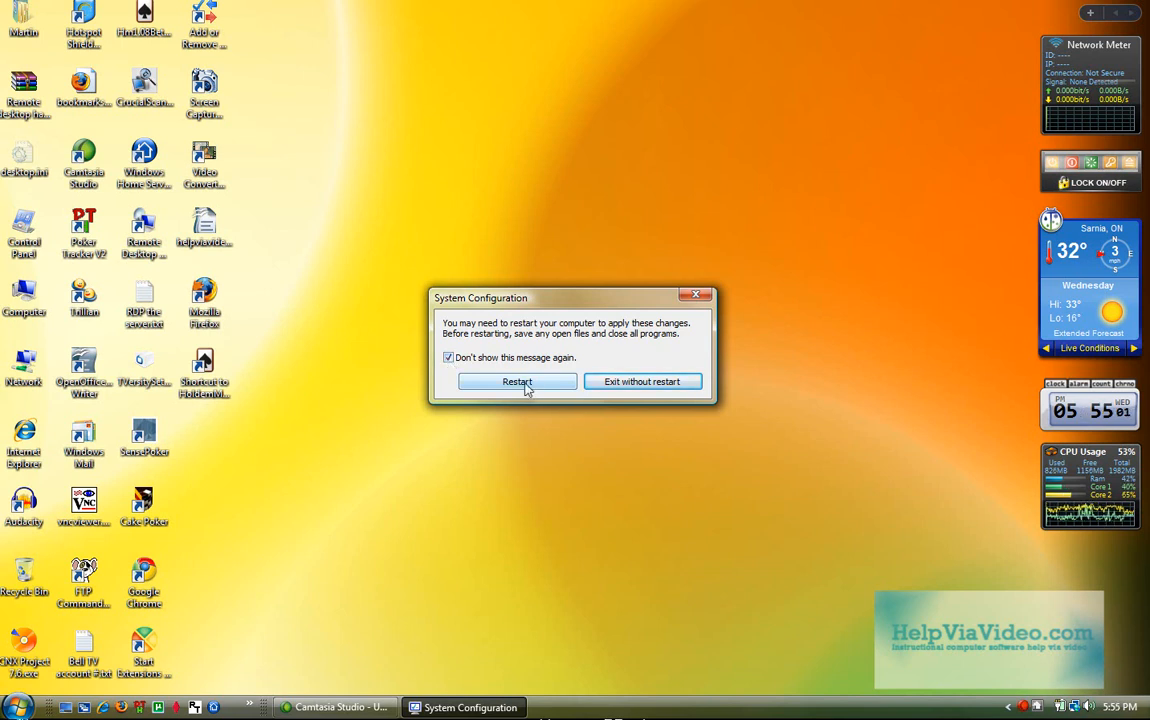
mouse_move(560, 382)
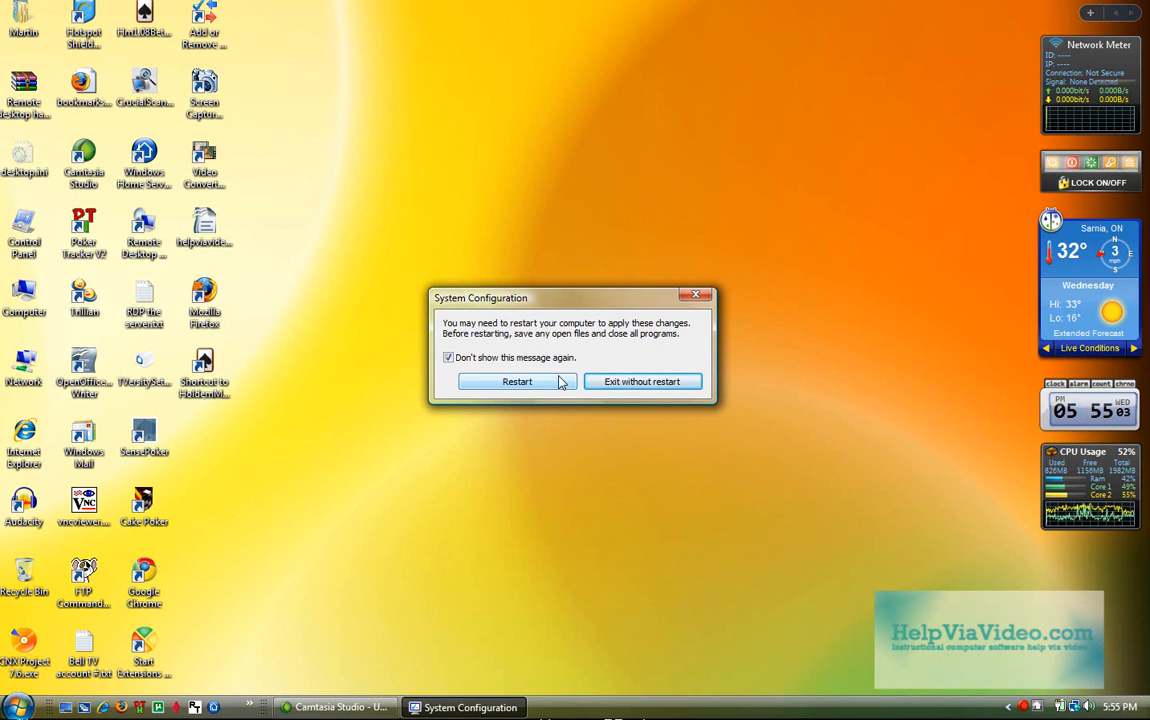
mouse_move(642, 381)
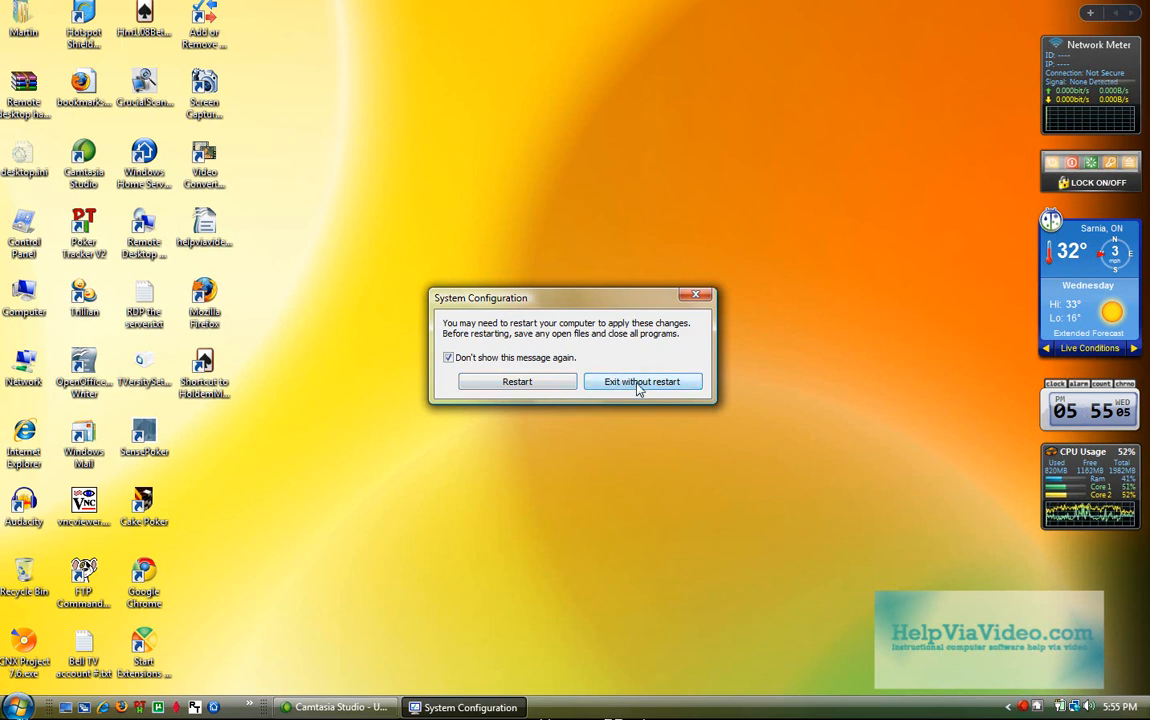
click(642, 381)
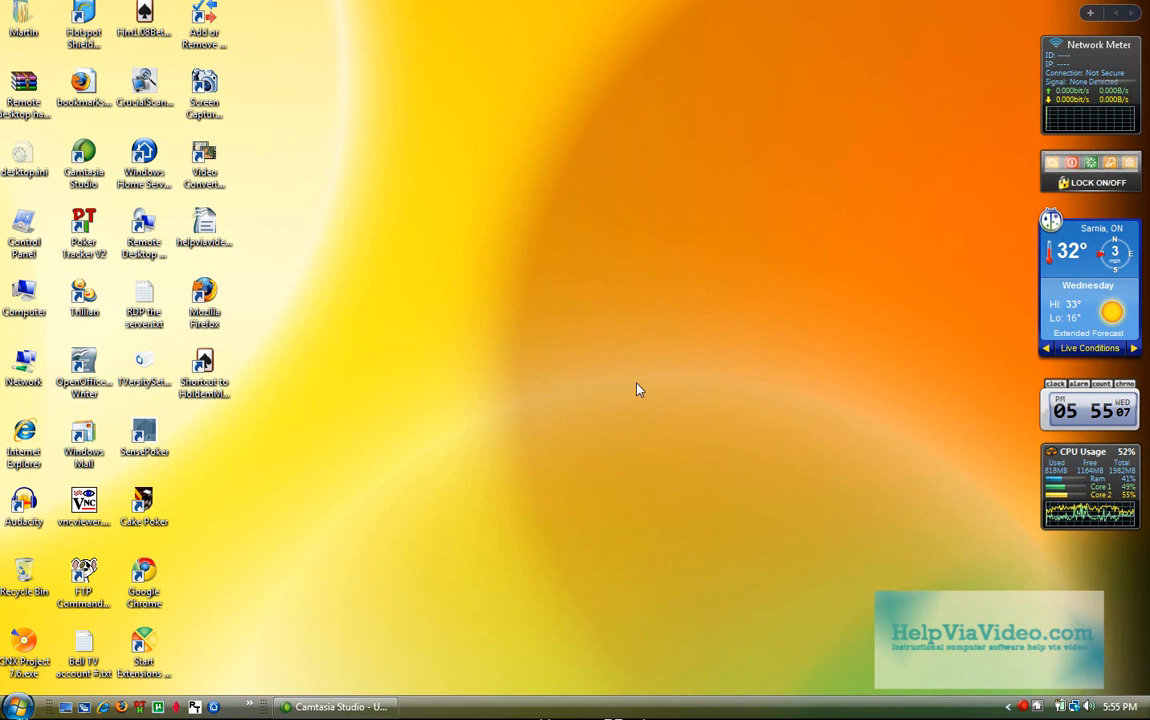